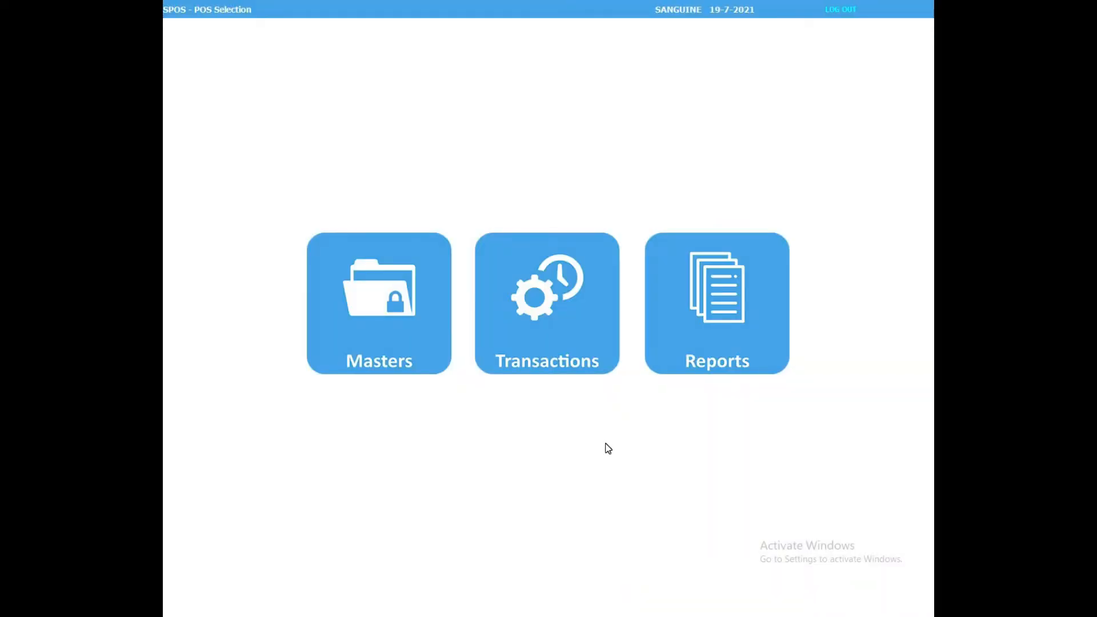
mouse_move(546, 301)
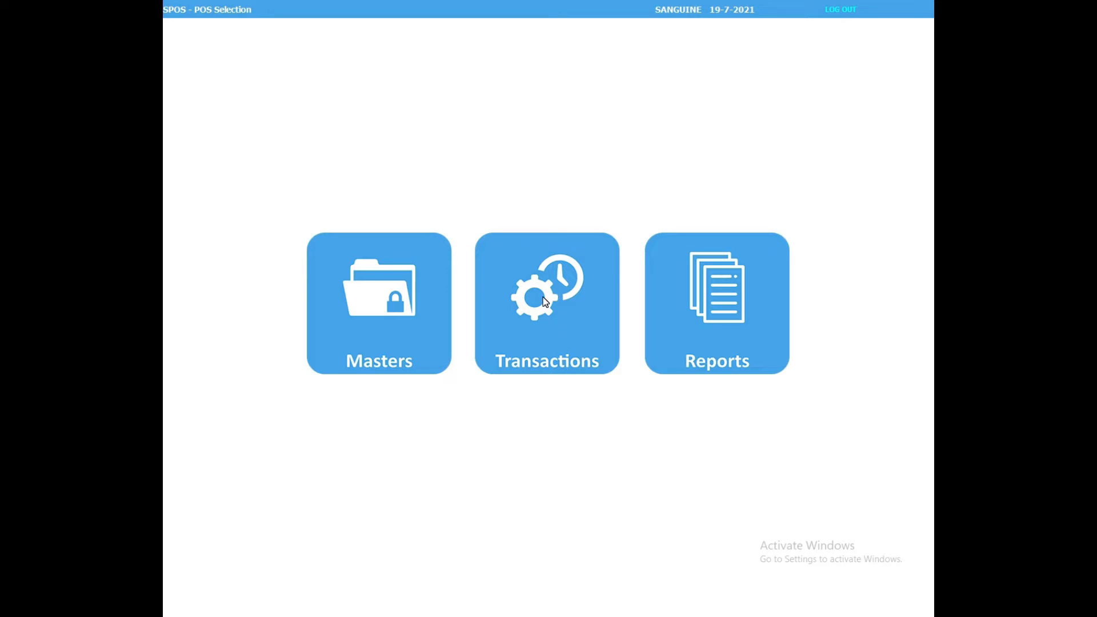
Enter the Transactions module from the SPOS home tiles.
left_click(547, 304)
type("TABL")
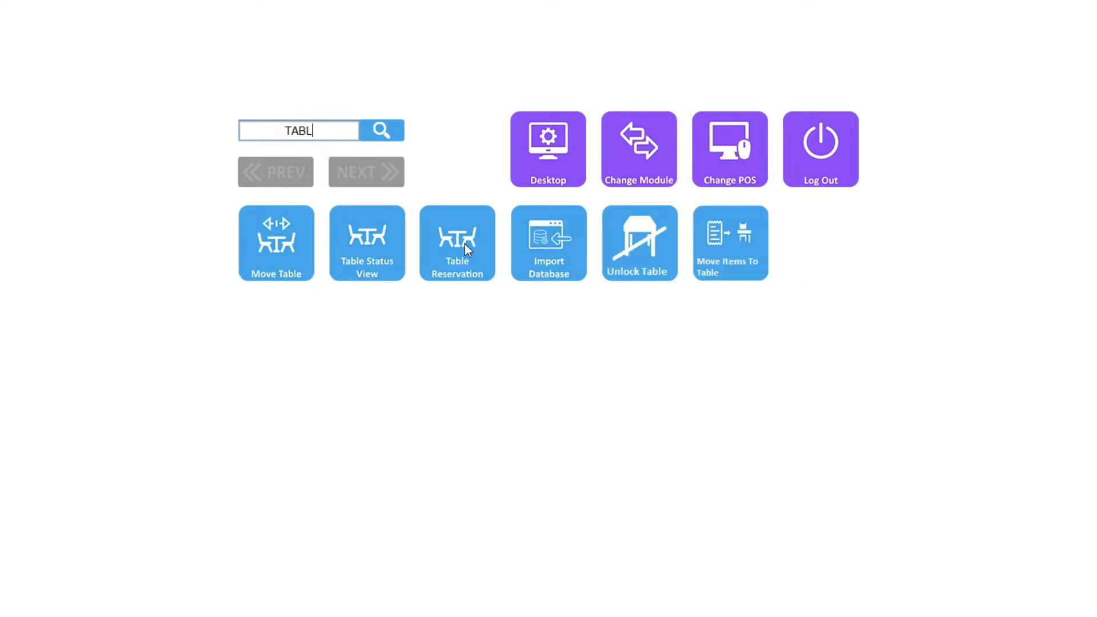
left_click(457, 242)
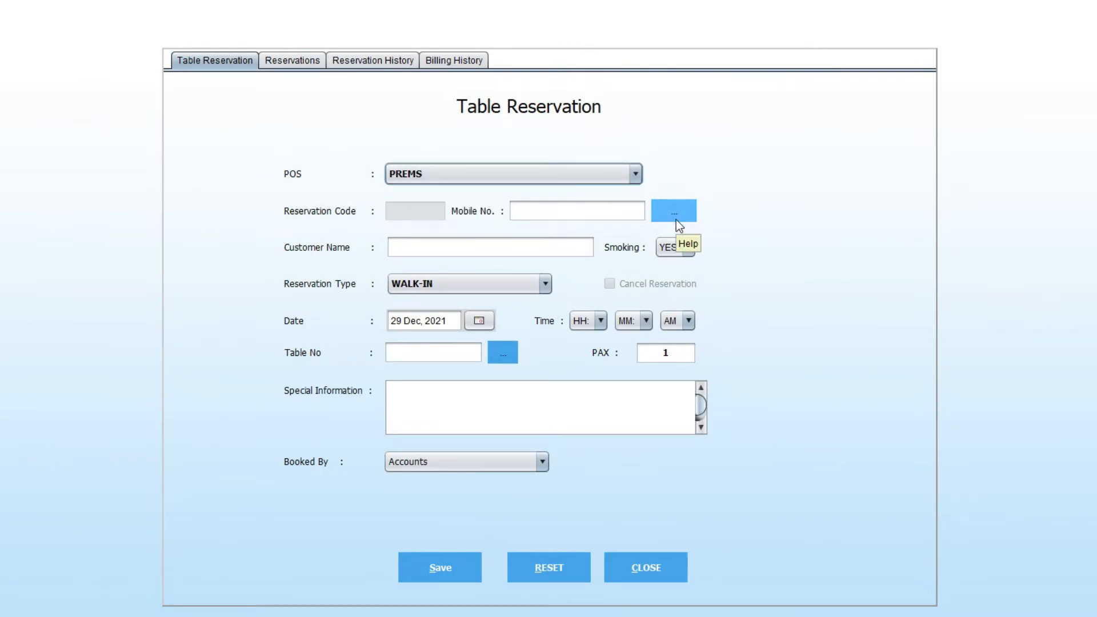
left_click(674, 210)
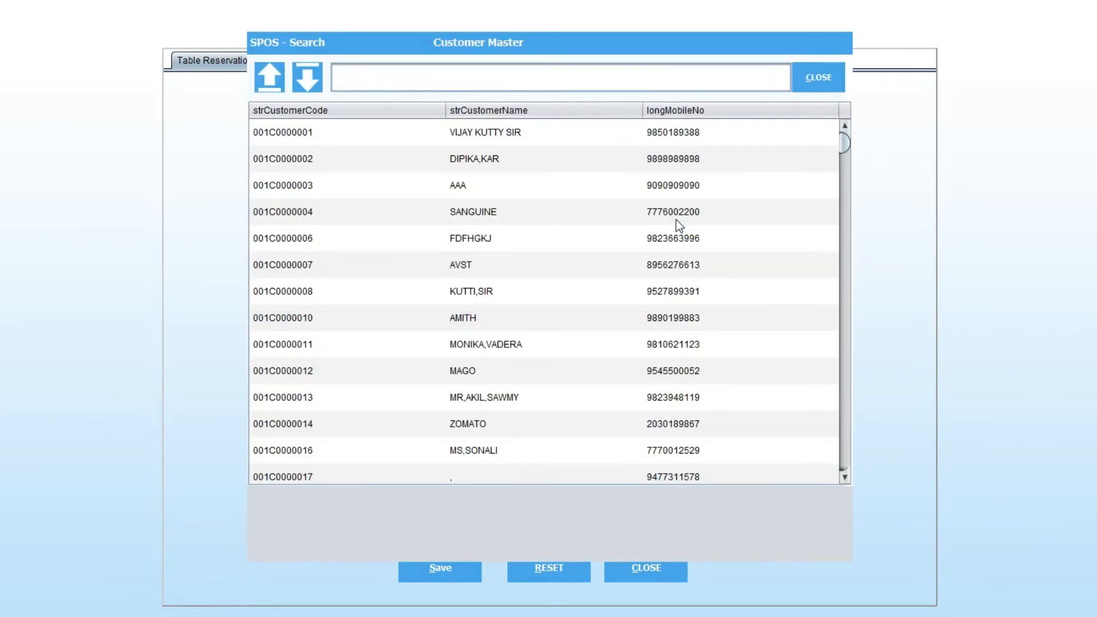
type("707")
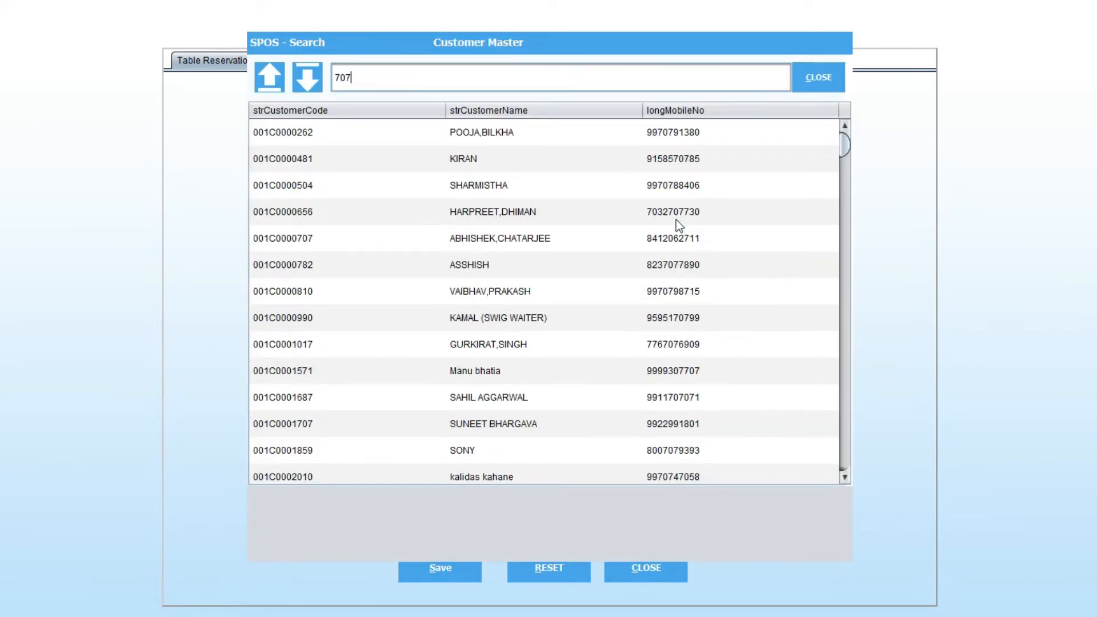
key("Backspace")
type("3030")
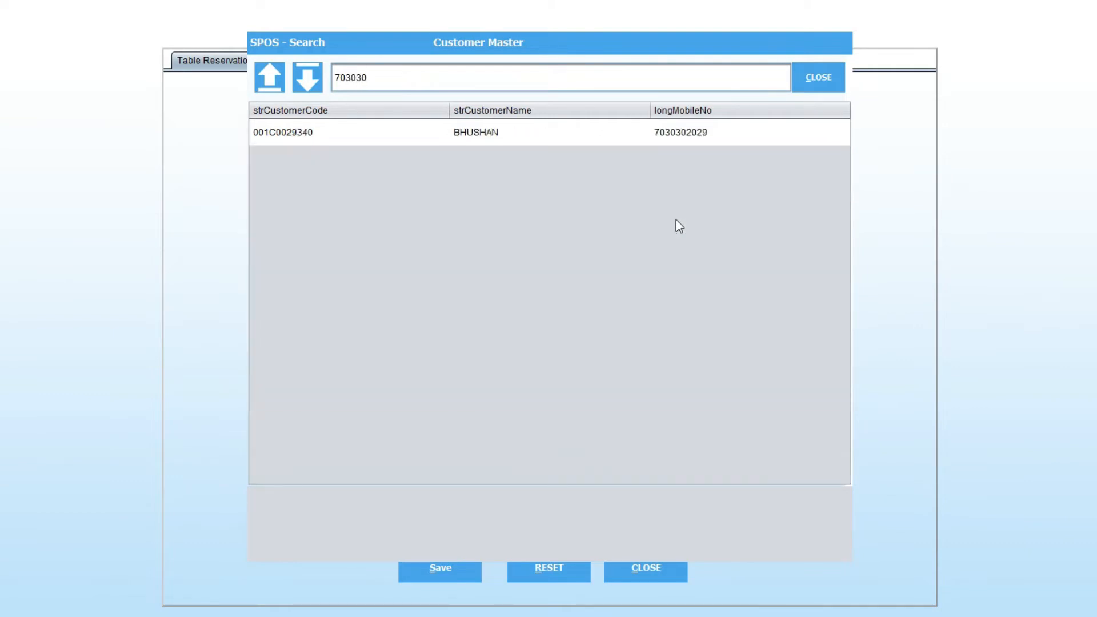
left_click(550, 133)
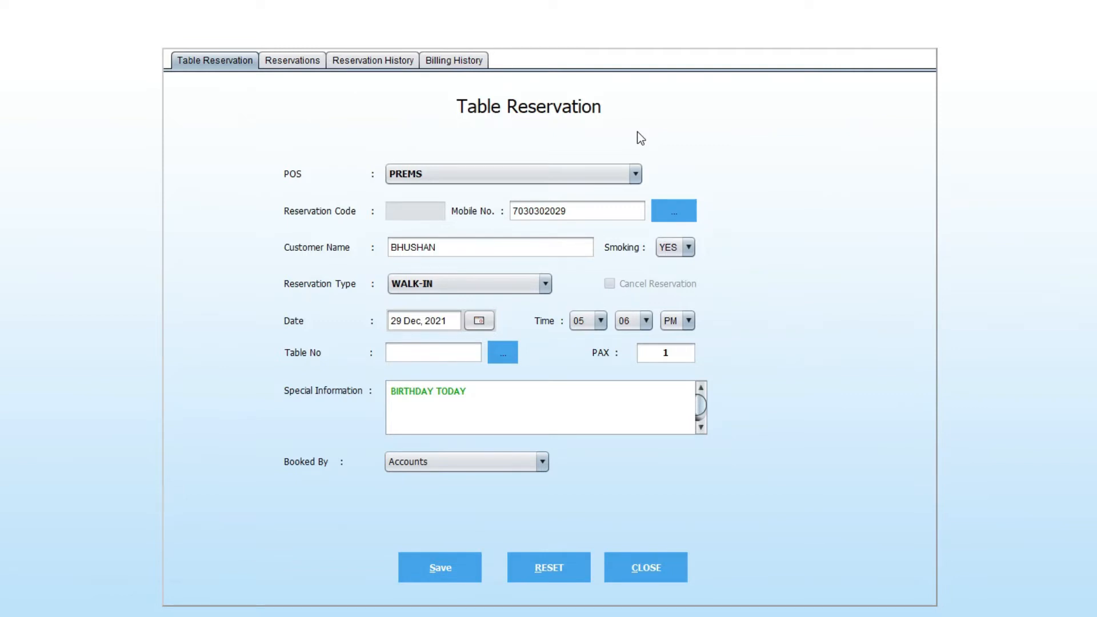
Set the reservation type to BOOKING from the Reservation Type list.
left_click(576, 210)
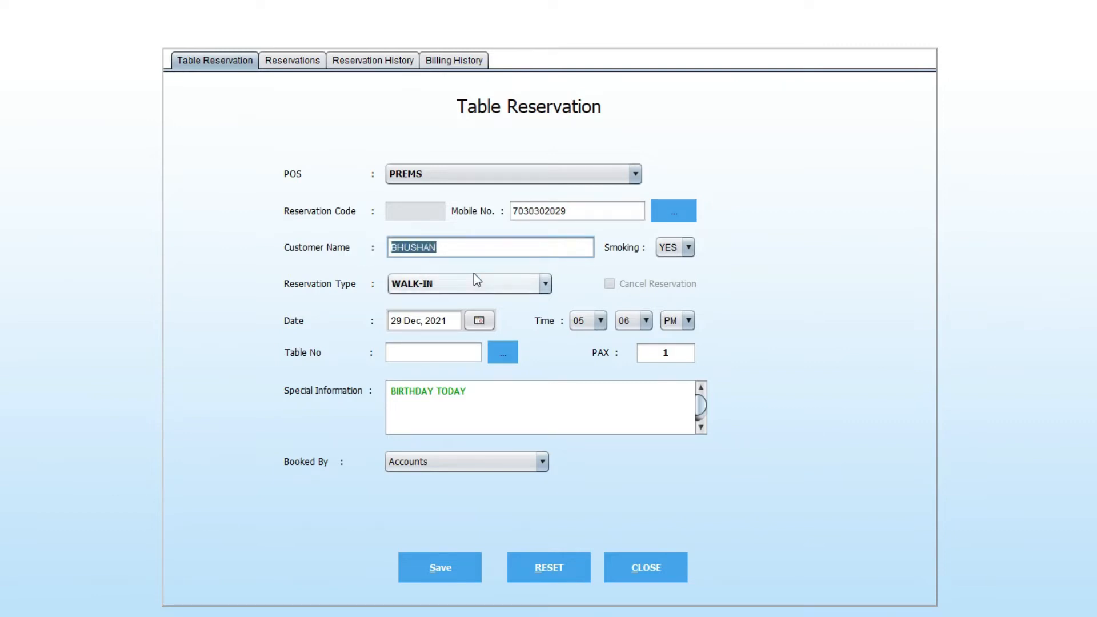
left_click(546, 284)
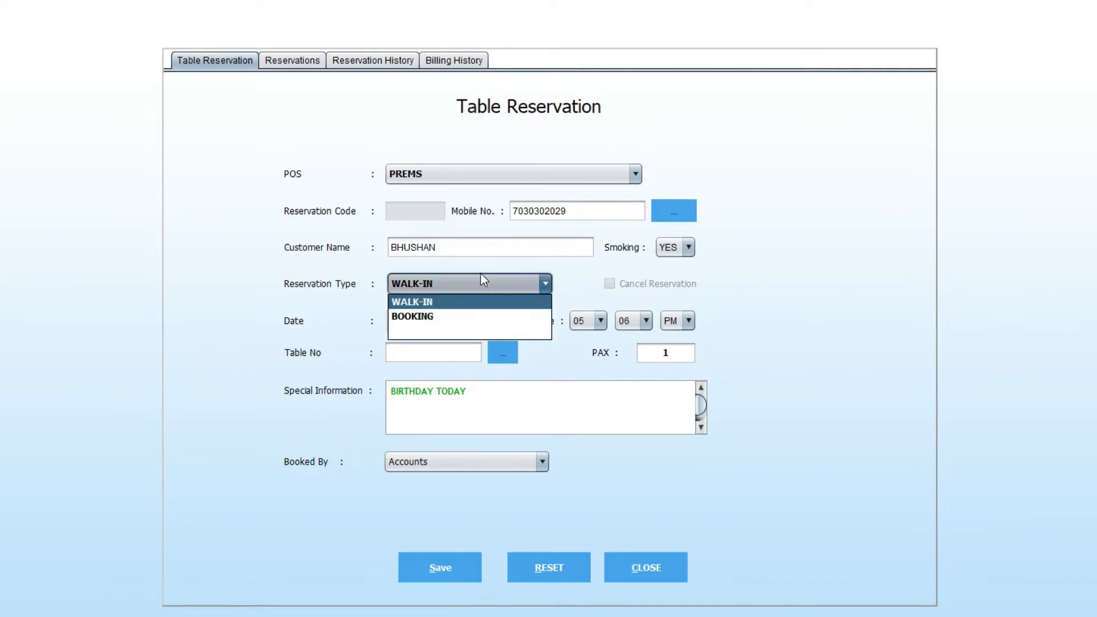
mouse_move(412, 316)
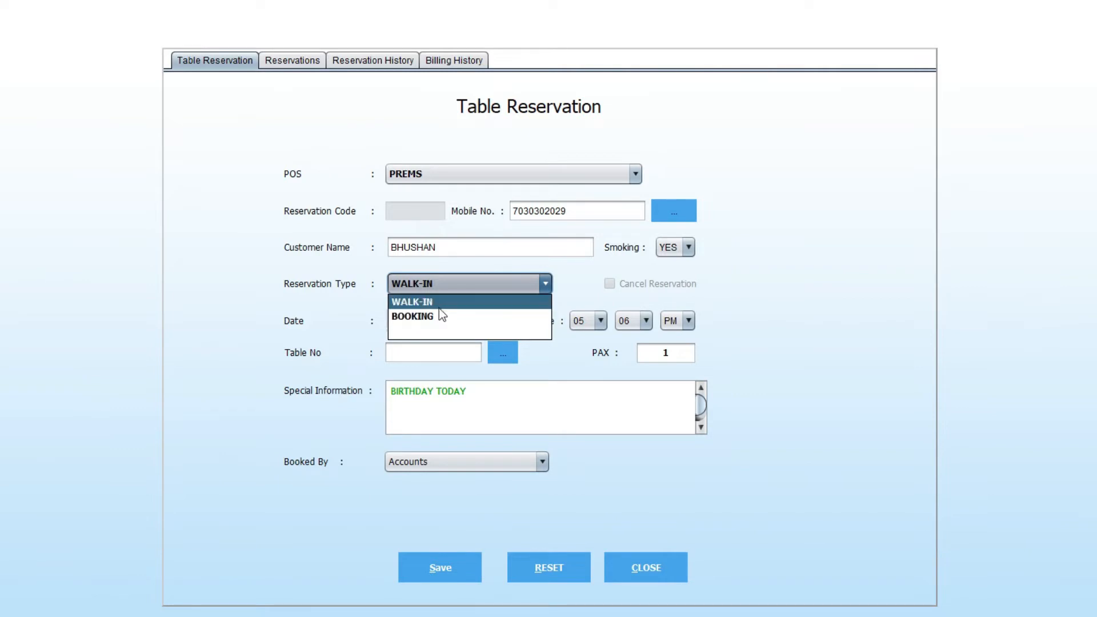
left_click(413, 316)
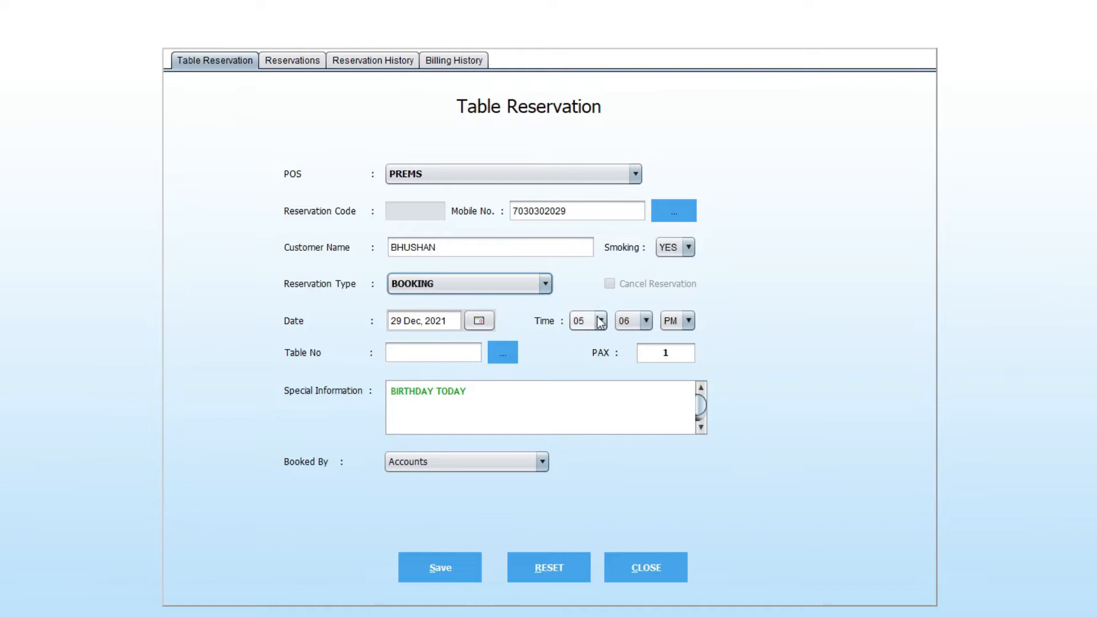
Set the reservation time to 06:10 PM using the hour and minute dropdowns.
left_click(600, 317)
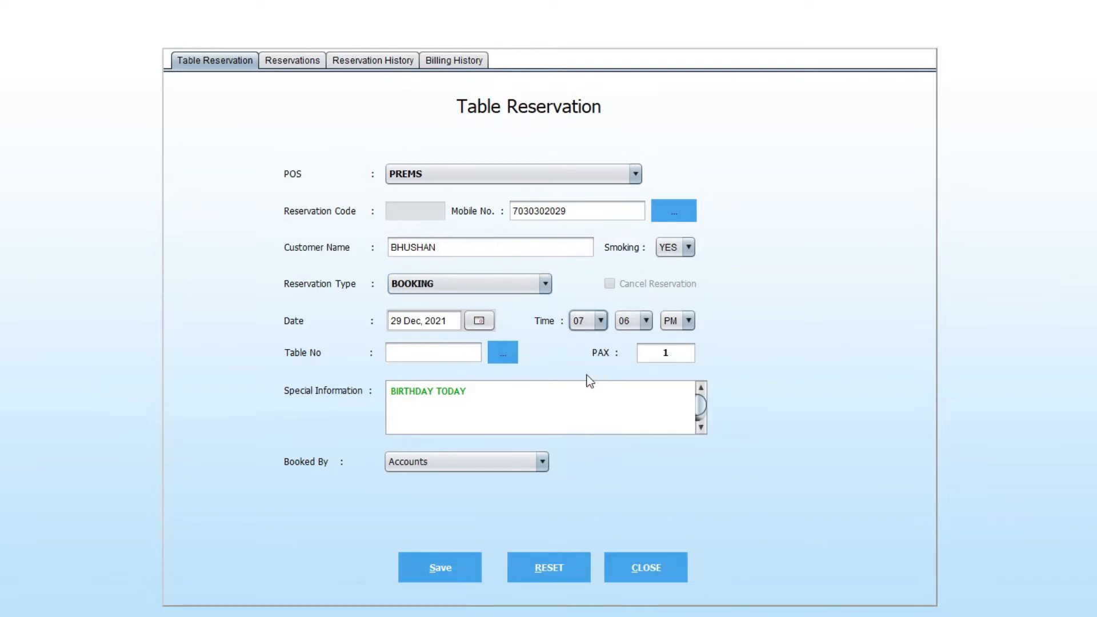
left_click(644, 320)
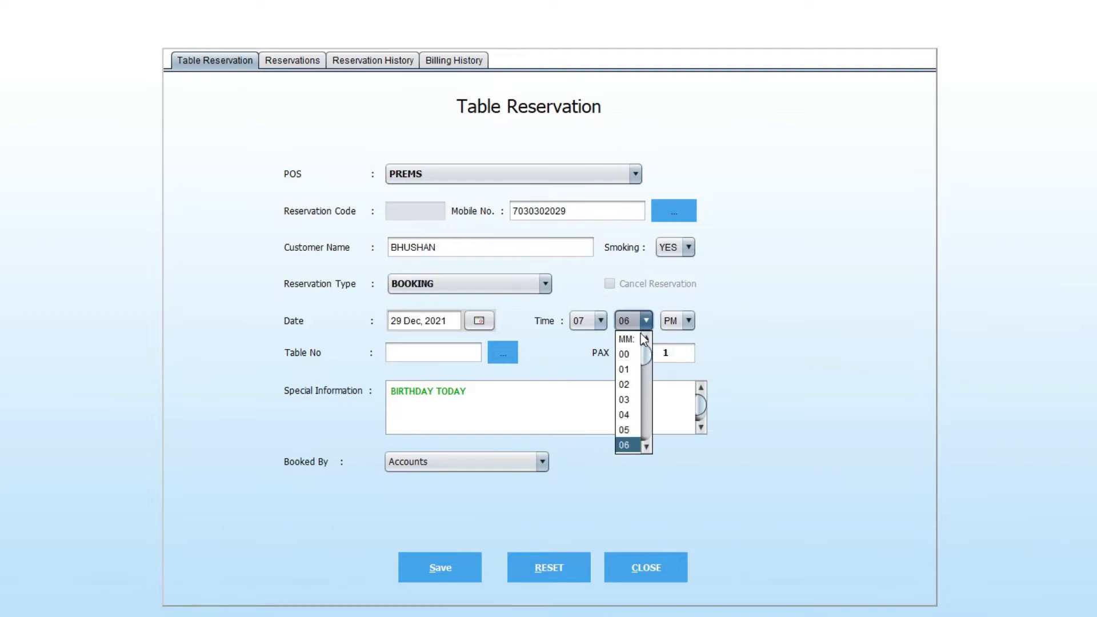
left_click(624, 353)
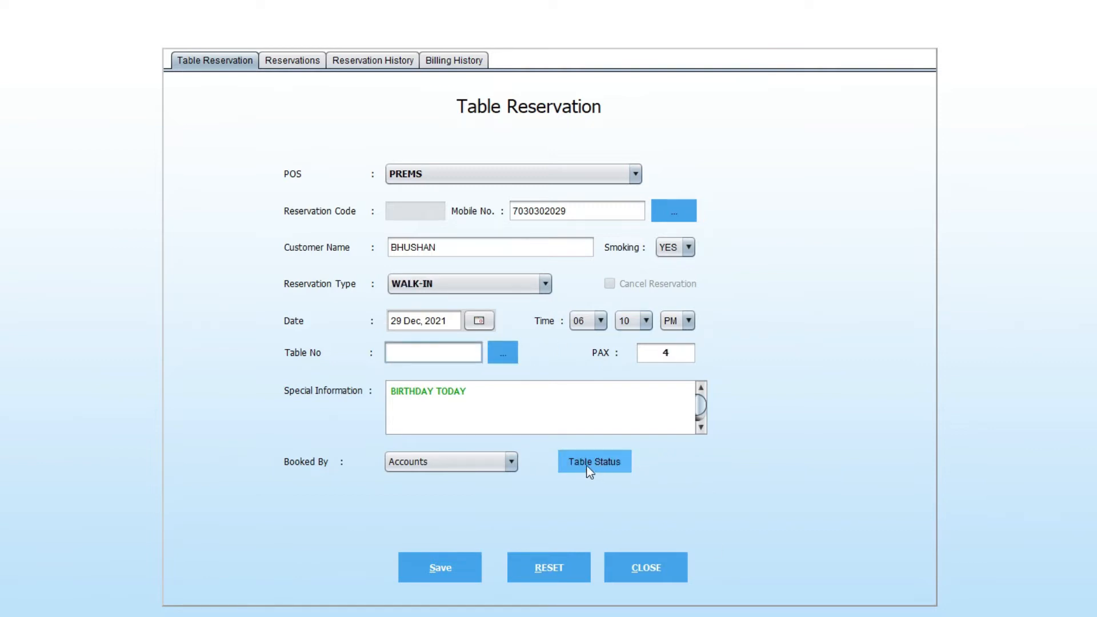
Show the table status chart filtered to Occupied (tables 6, 7, 14), then change the filter back.
left_click(593, 460)
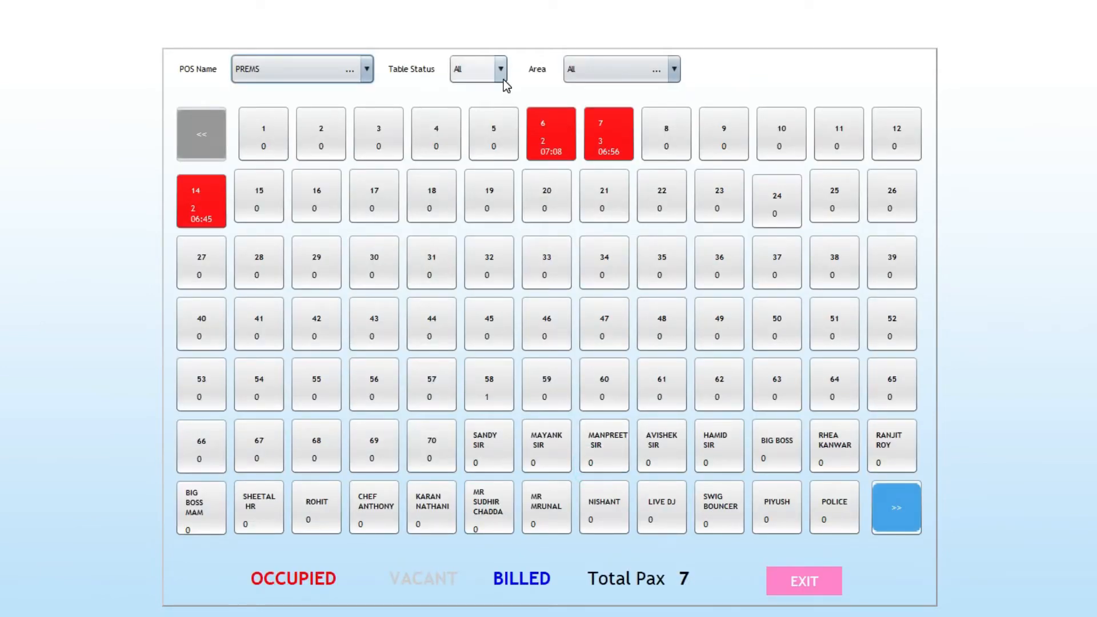
left_click(499, 69)
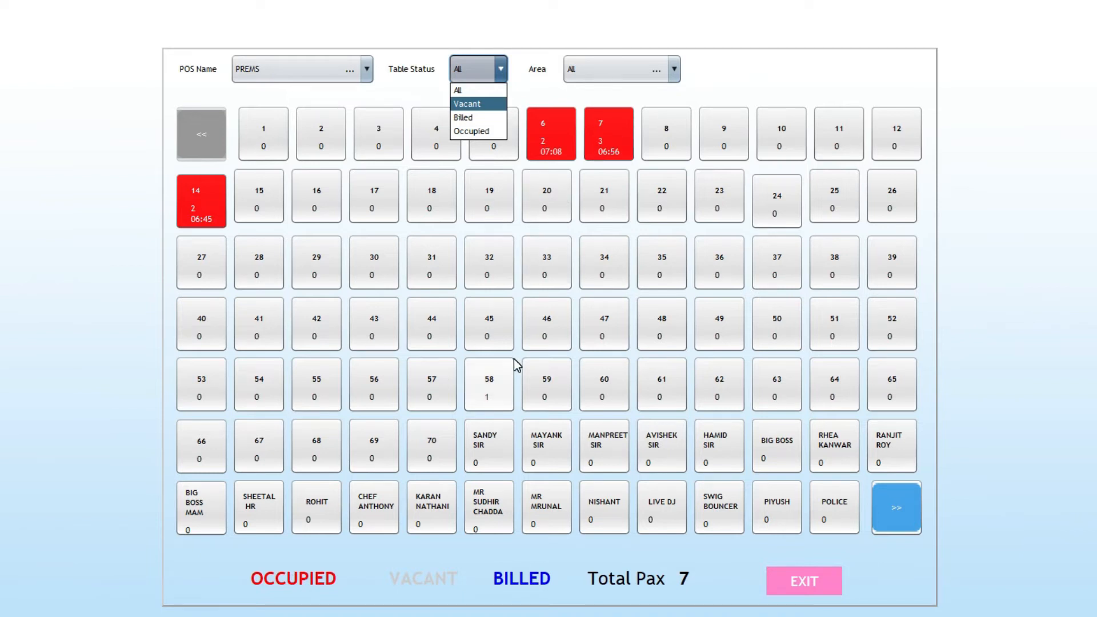
mouse_move(463, 116)
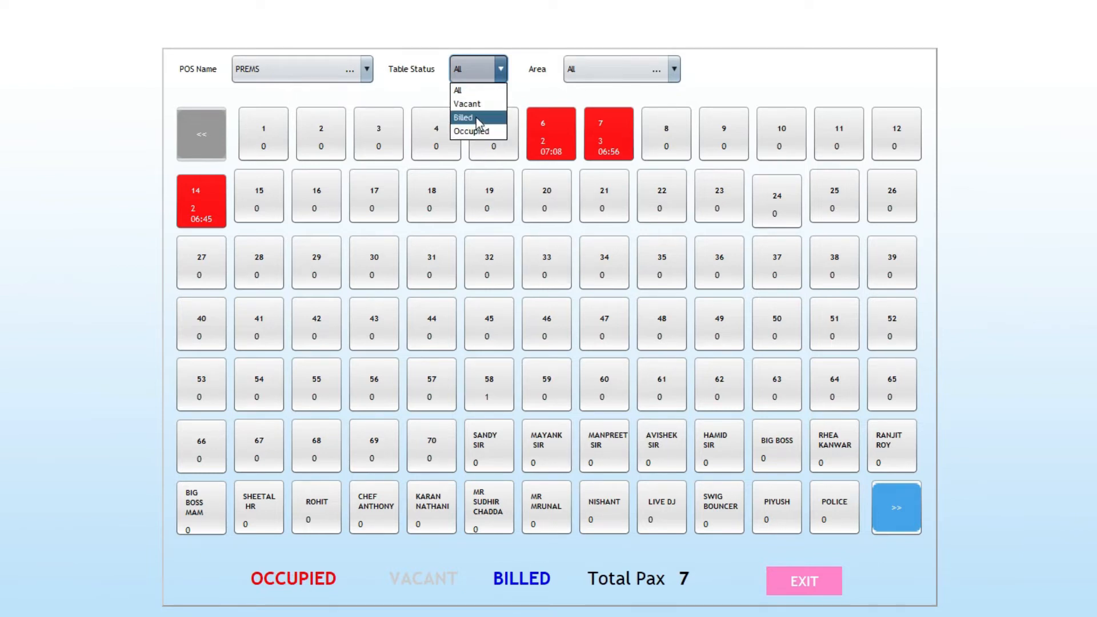
left_click(471, 131)
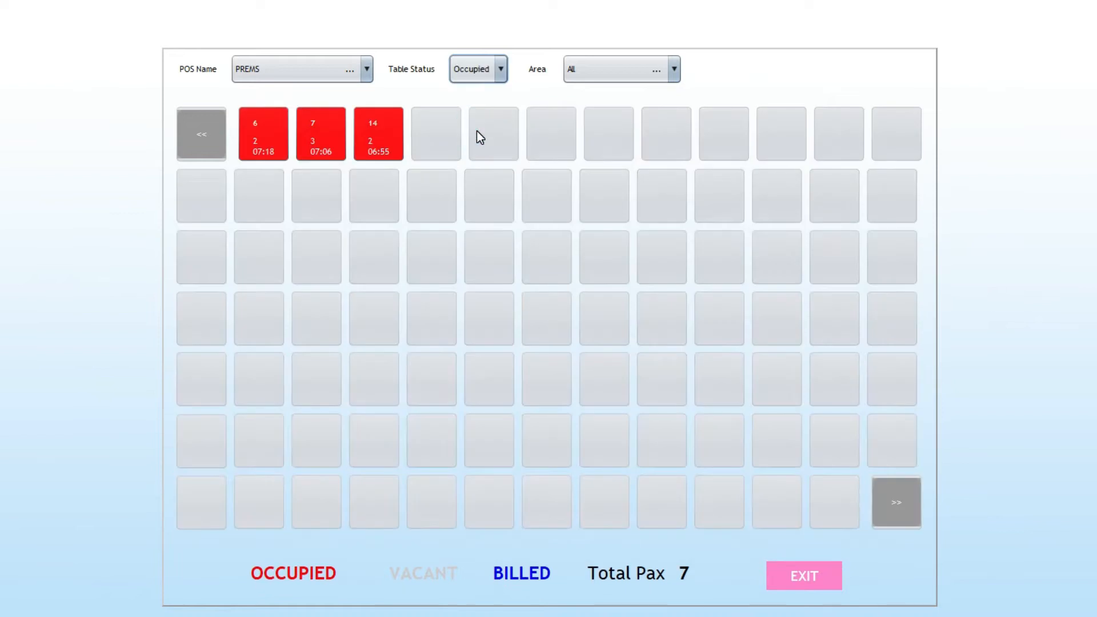
left_click(499, 68)
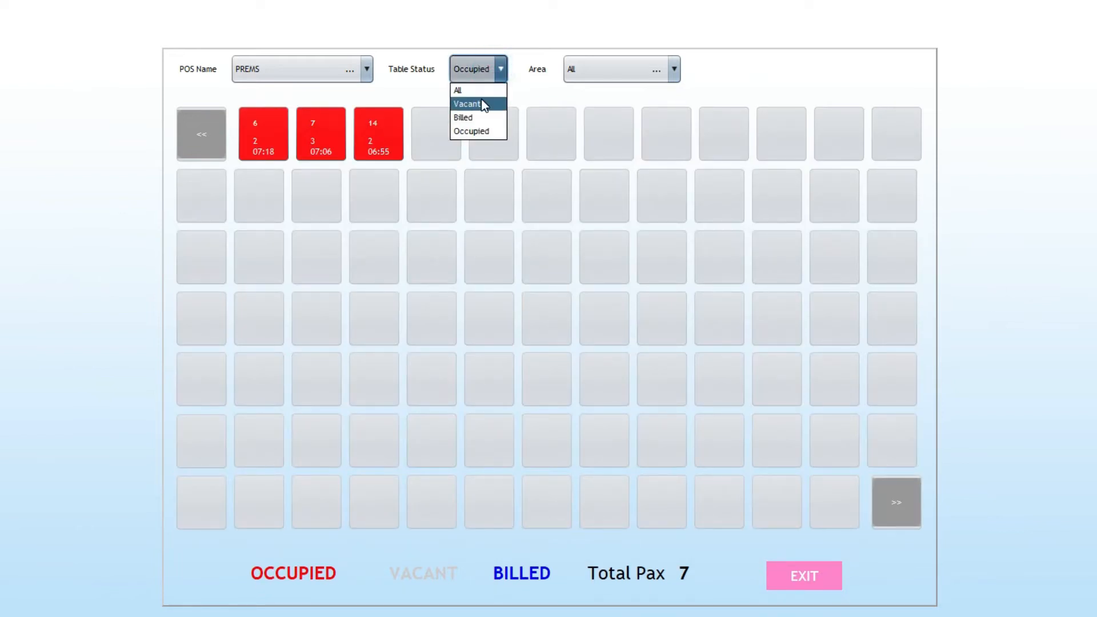
left_click(466, 104)
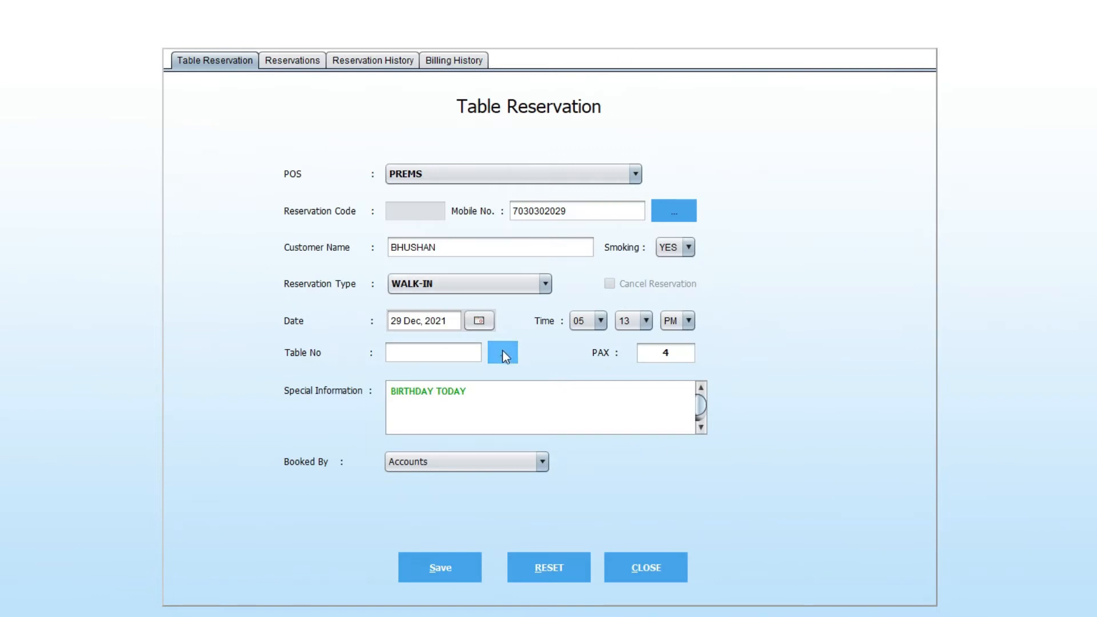
left_click(503, 351)
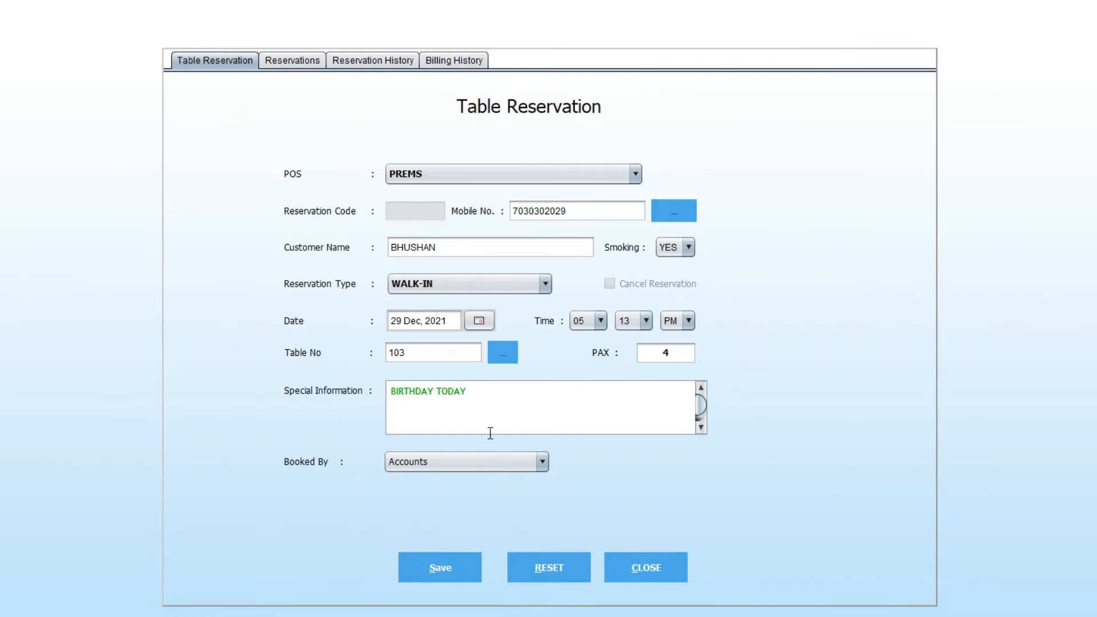
double_click(455, 392)
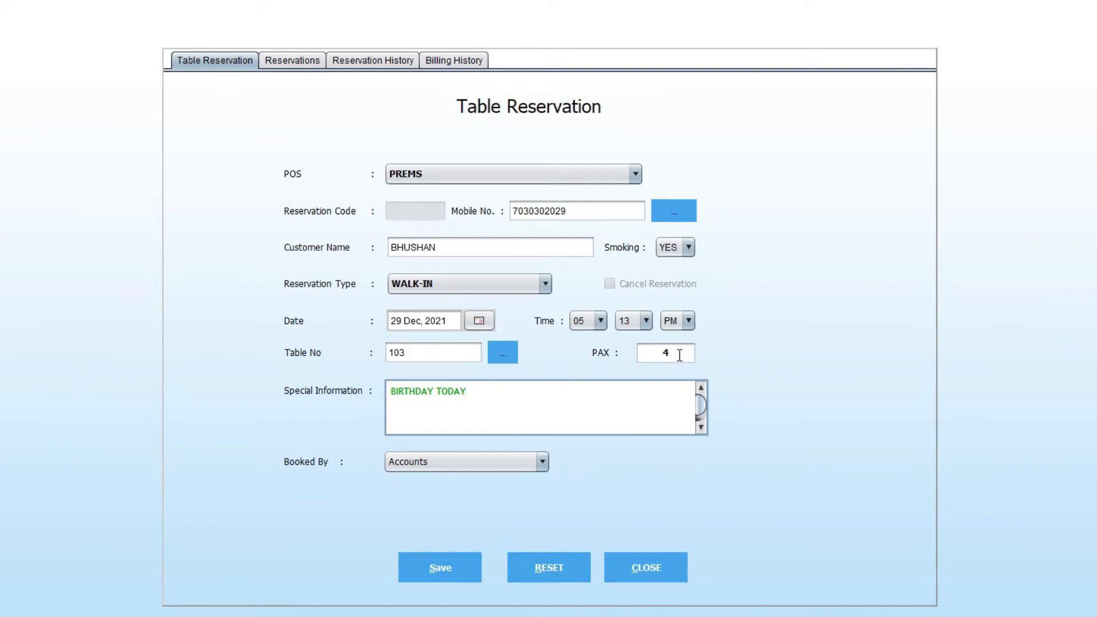
left_click(665, 353)
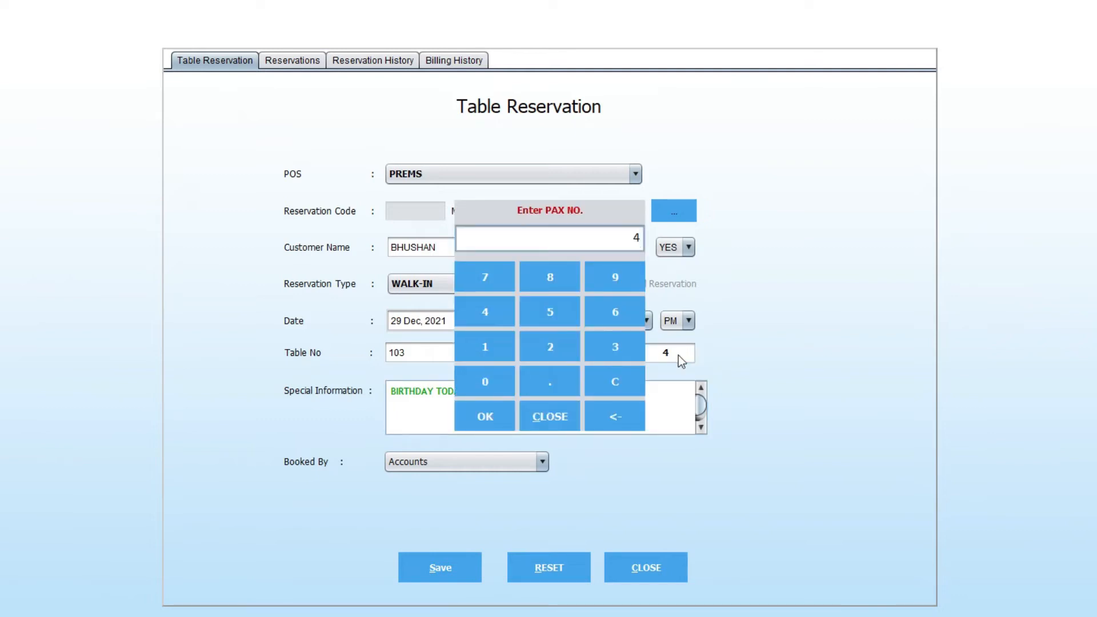
left_click(484, 416)
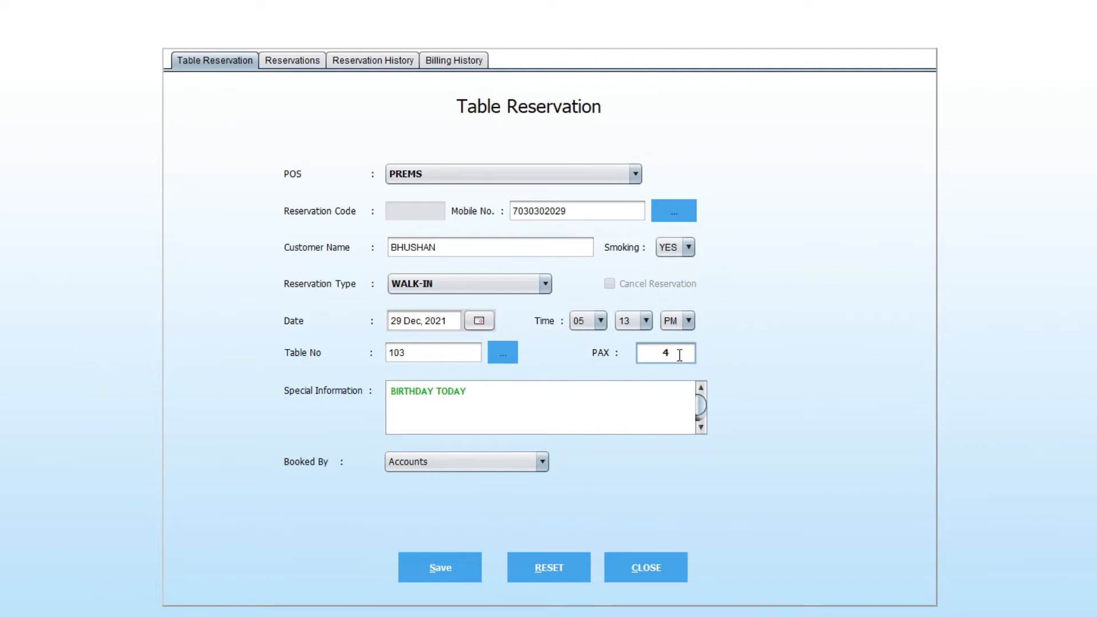
mouse_move(609, 399)
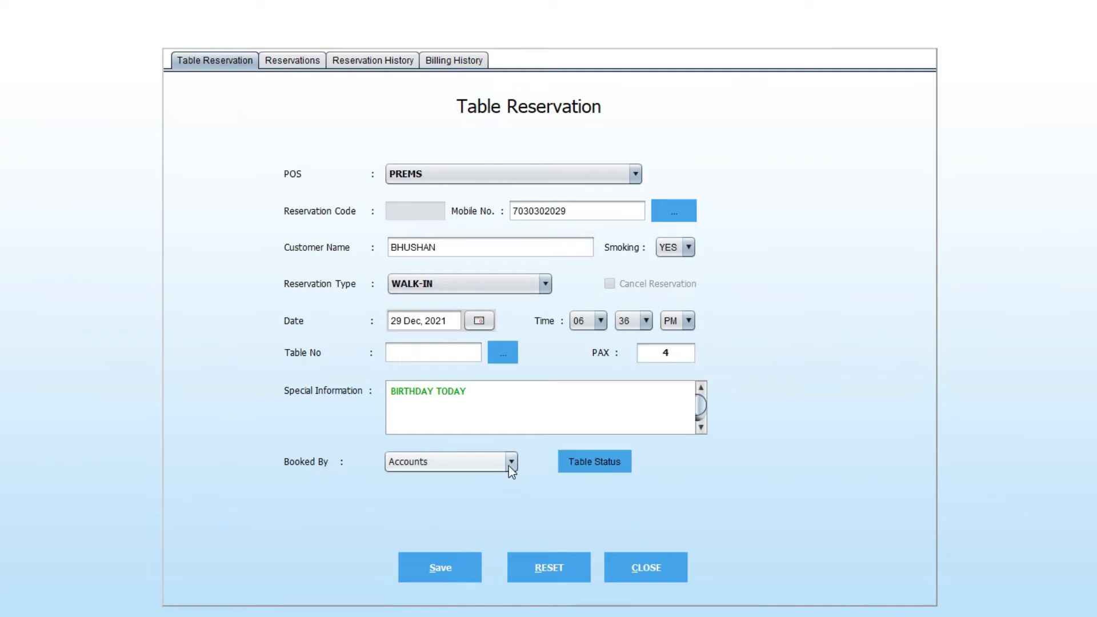
Choose the booking staff member and save the reservation, acknowledging the Save Successfully message.
left_click(511, 461)
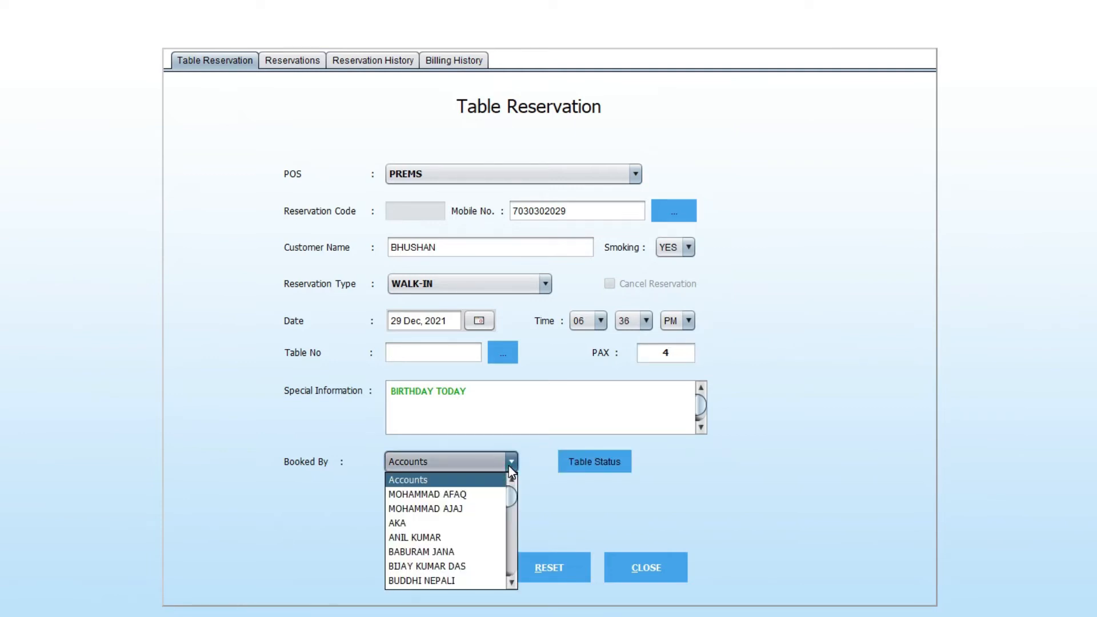
left_click(425, 507)
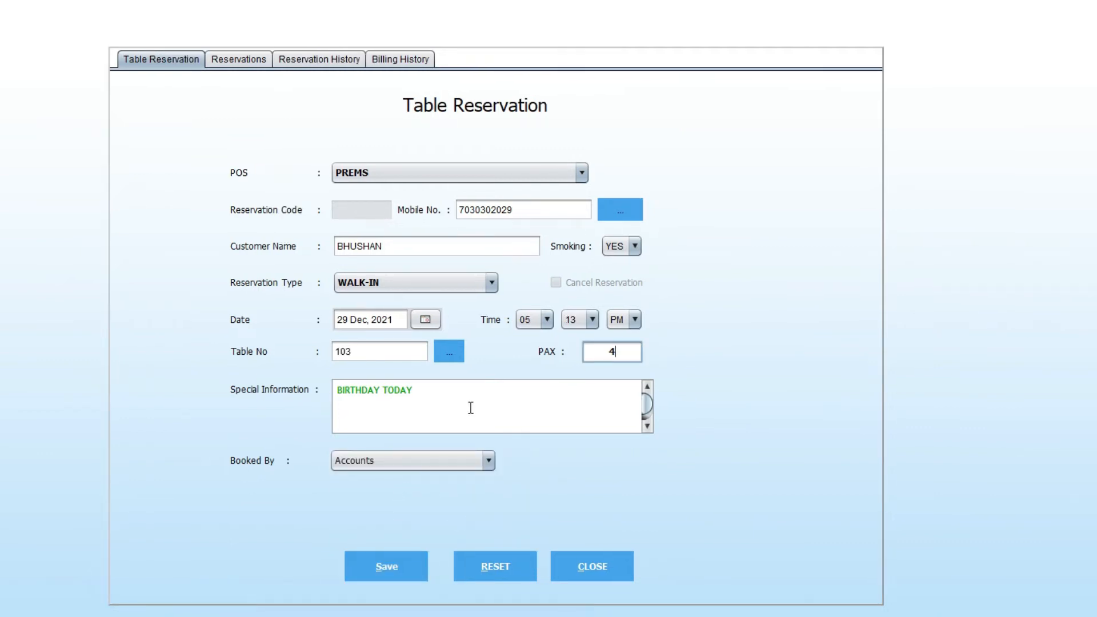
left_click(385, 566)
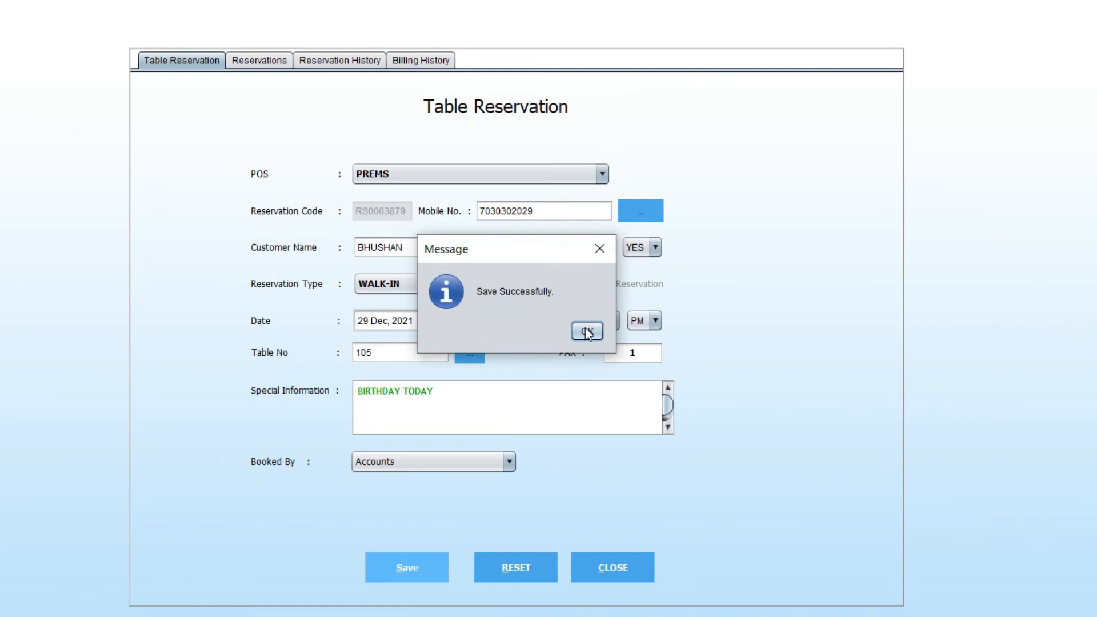
left_click(586, 330)
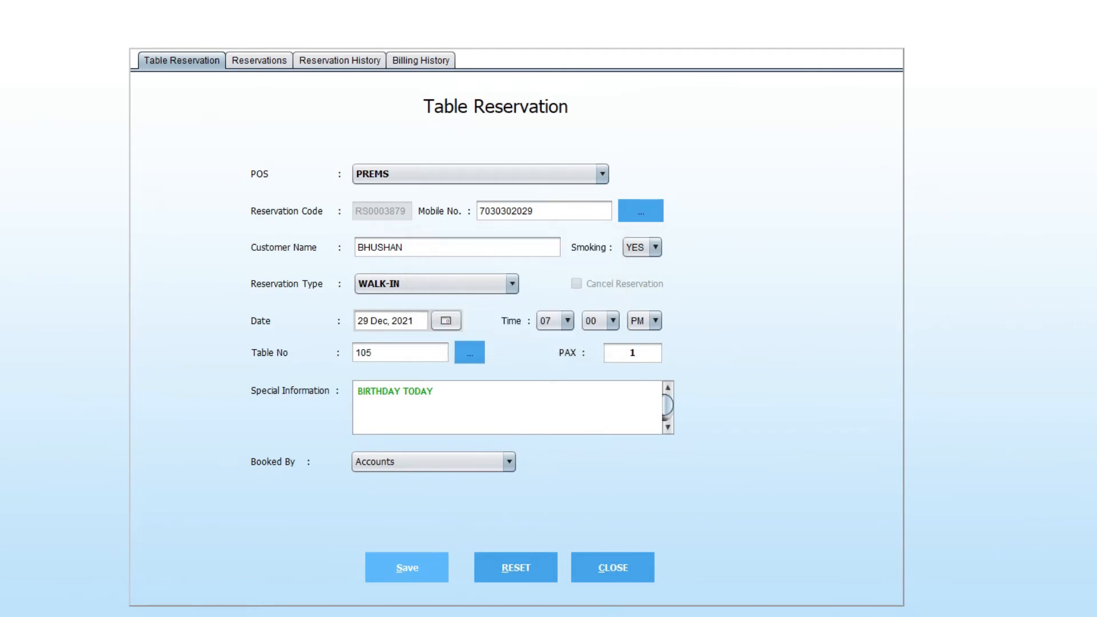
Show the Reservations list for 29 Dec 2021 and set the To Time to 08:02 PM.
left_click(514, 568)
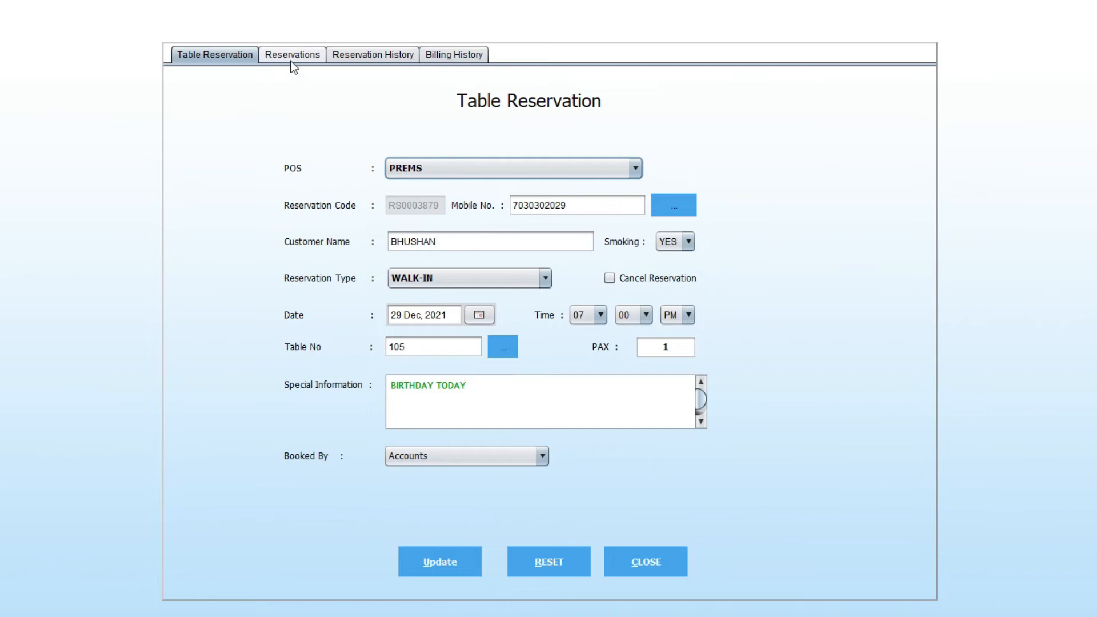
left_click(291, 55)
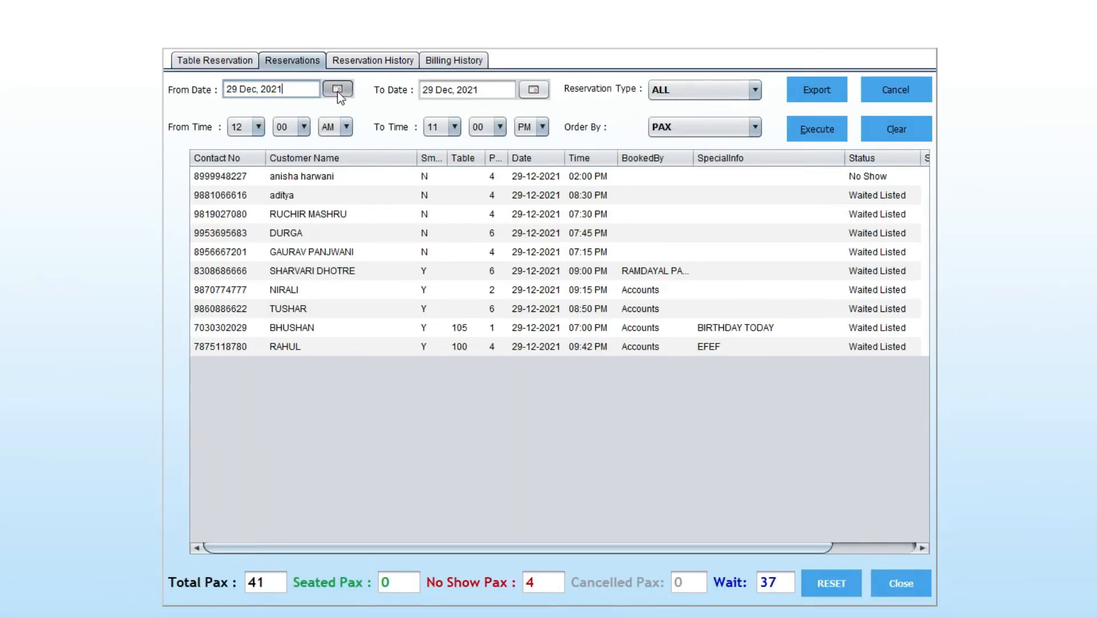
mouse_move(534, 89)
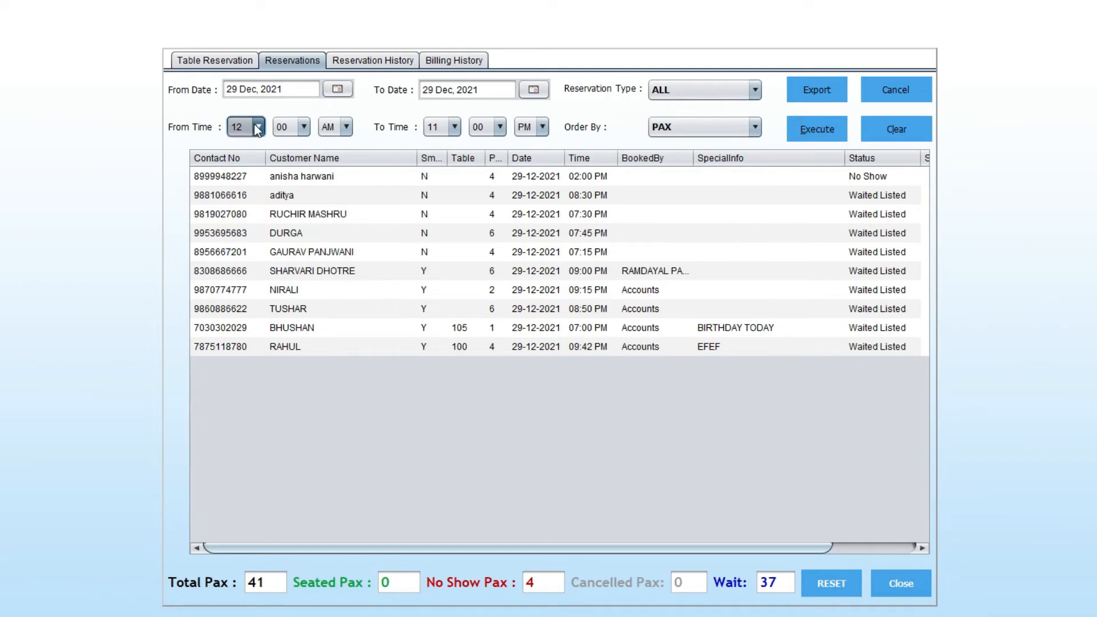
left_click(454, 127)
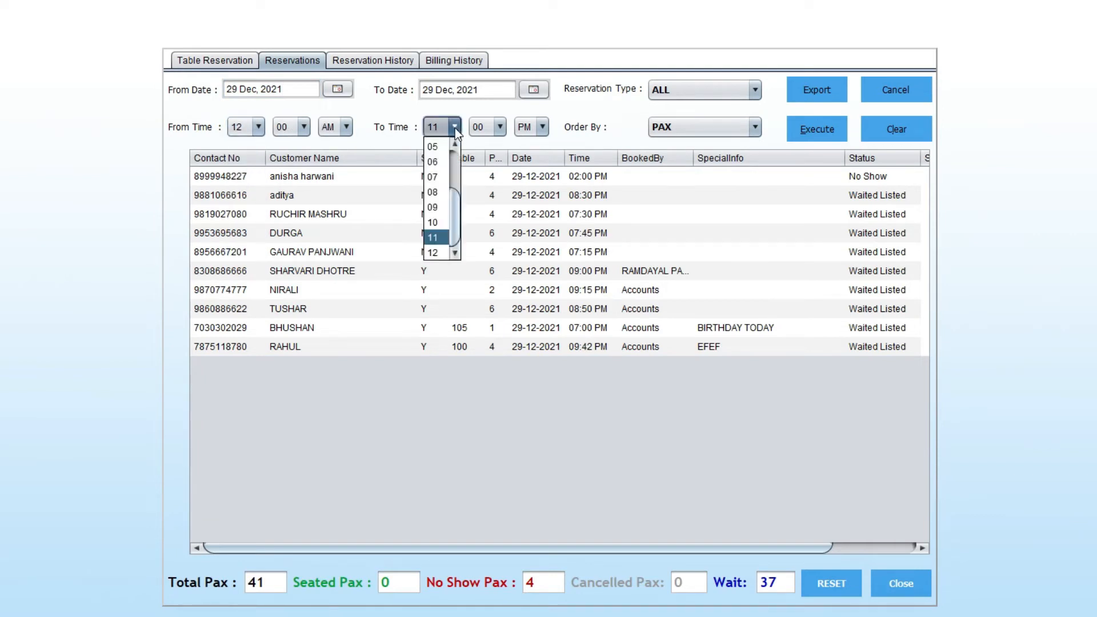
left_click(432, 192)
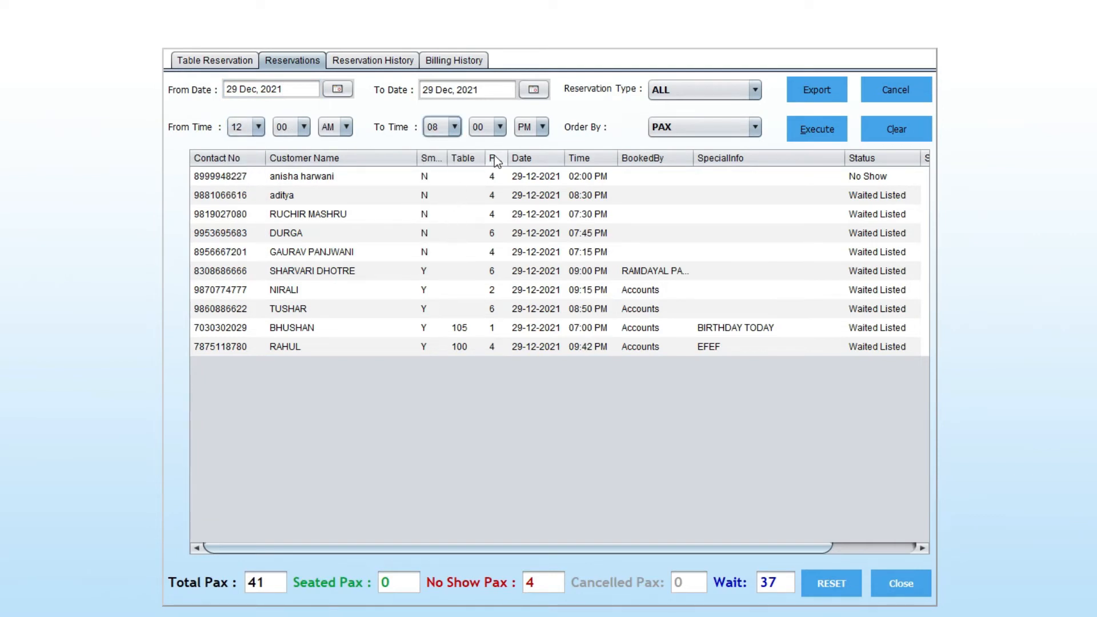
left_click(500, 127)
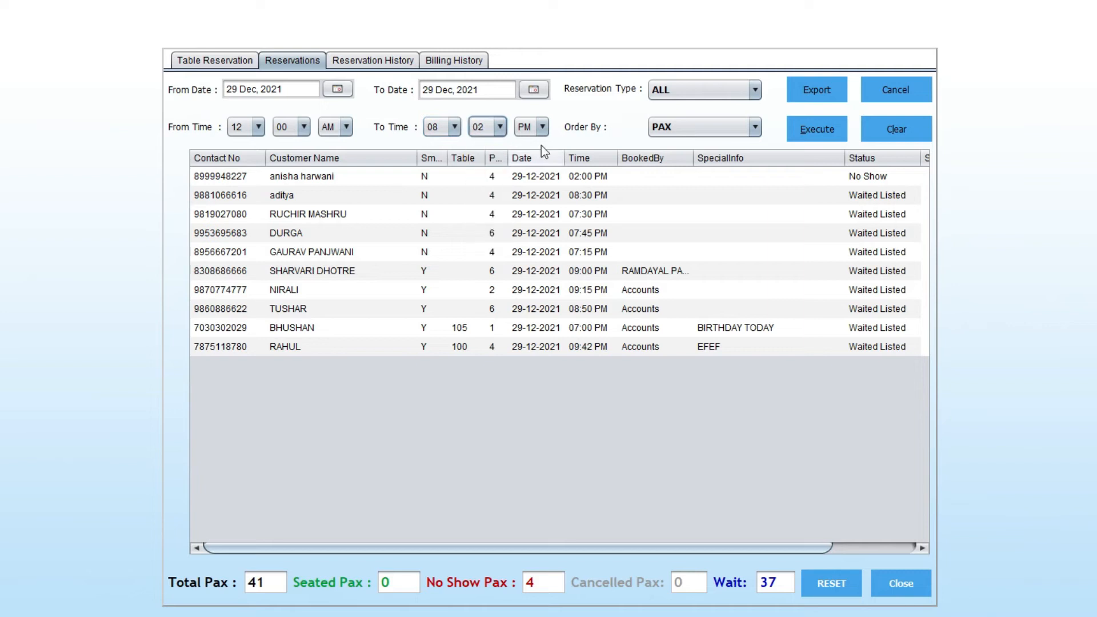
mouse_move(665, 145)
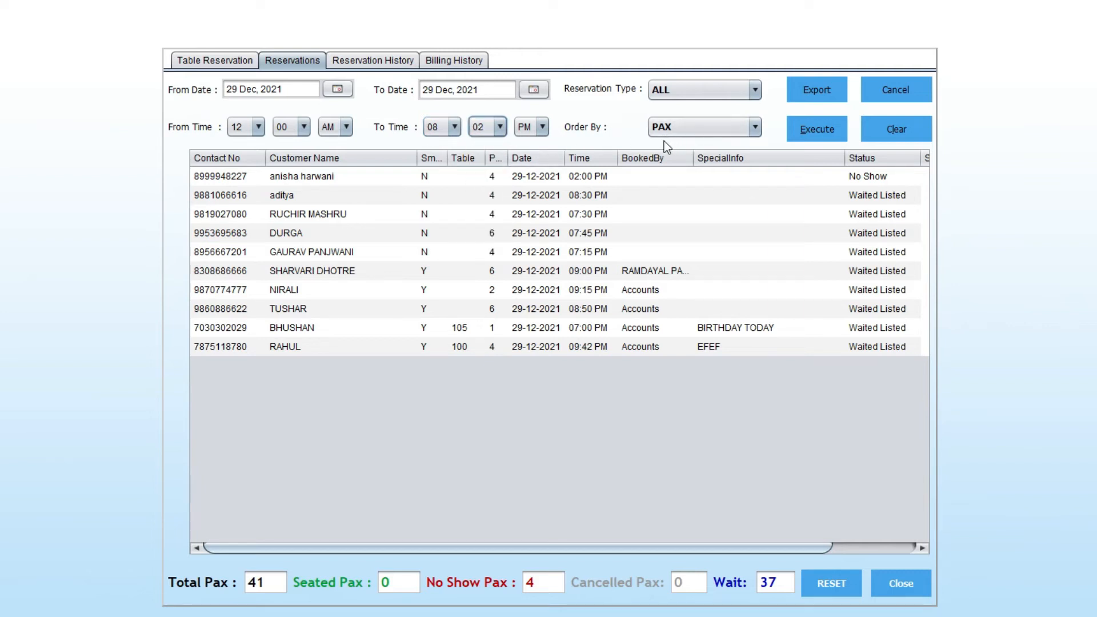
mouse_move(644, 139)
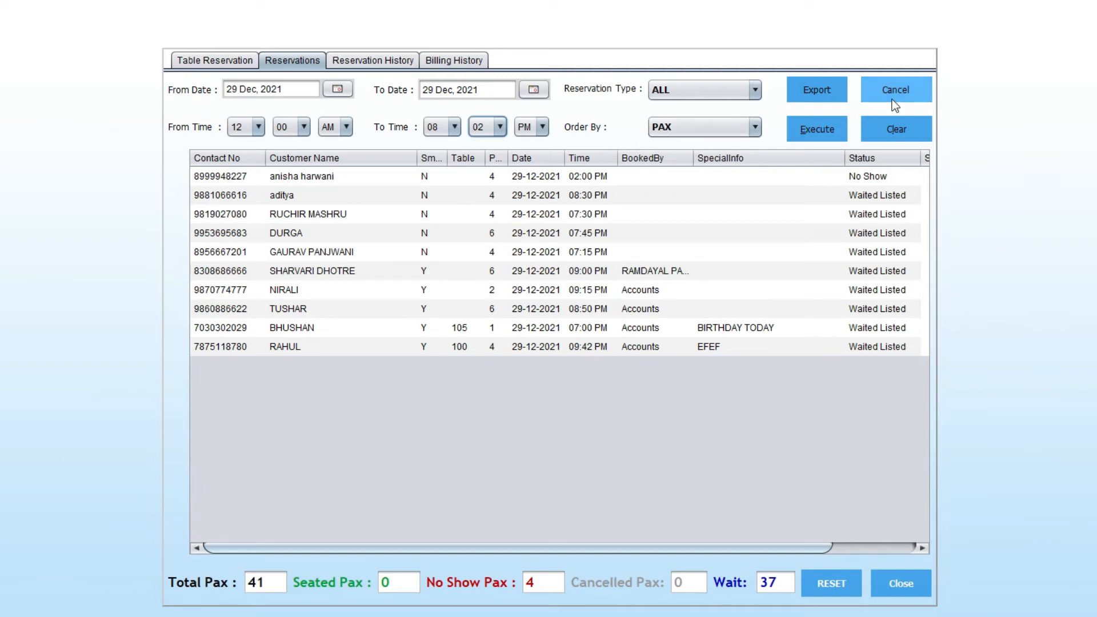
mouse_move(880, 126)
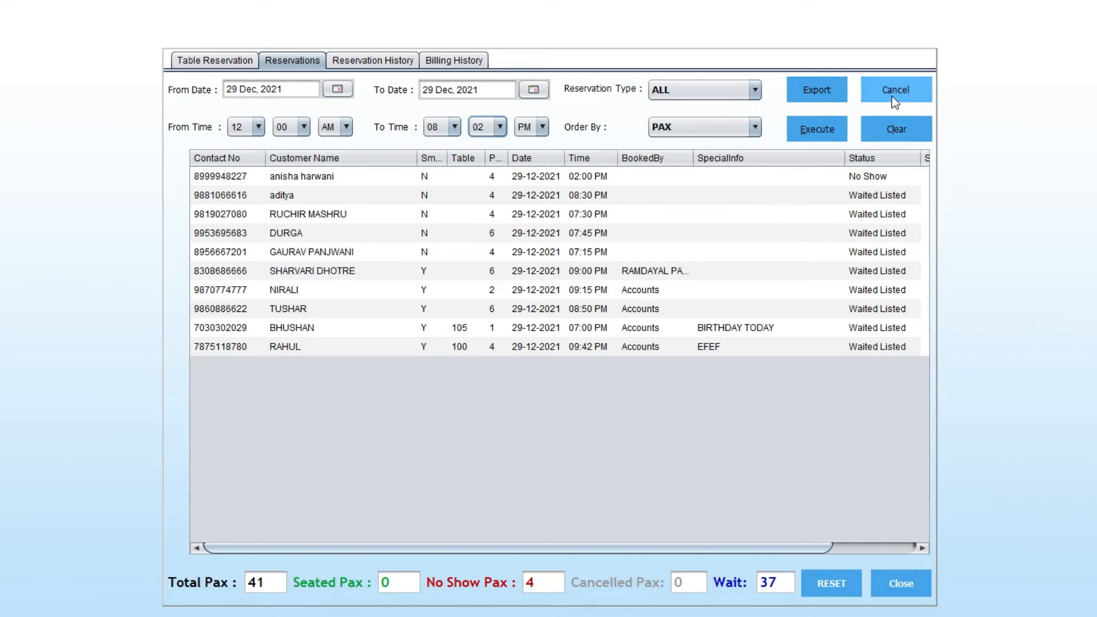
Cancel the 07:30 PM reservation for four and confirm with YES.
left_click(316, 214)
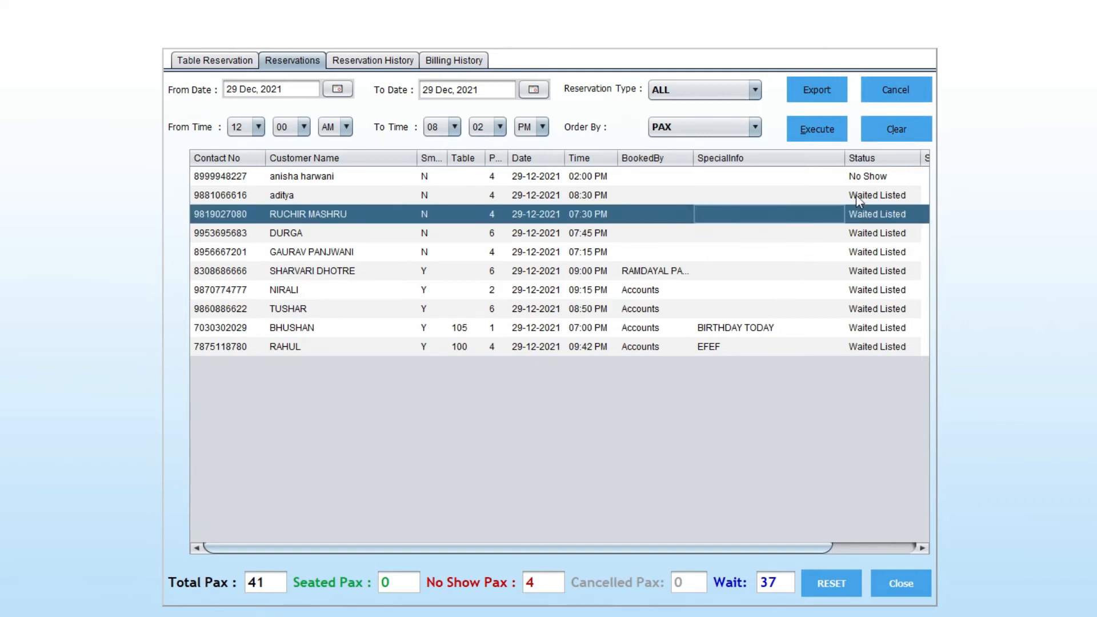
left_click(895, 90)
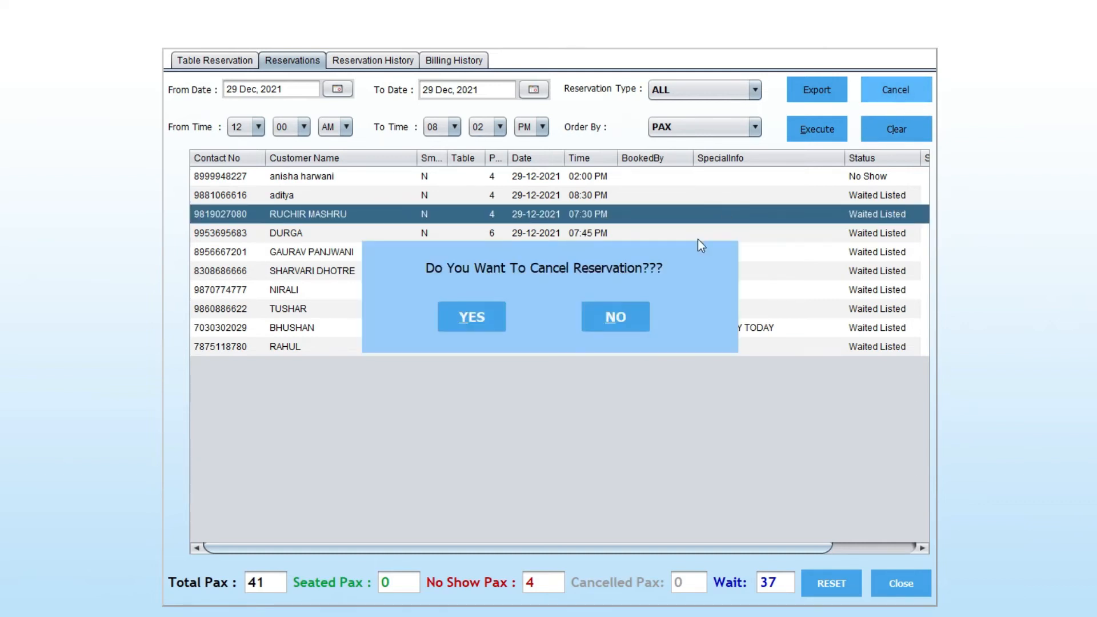
left_click(472, 316)
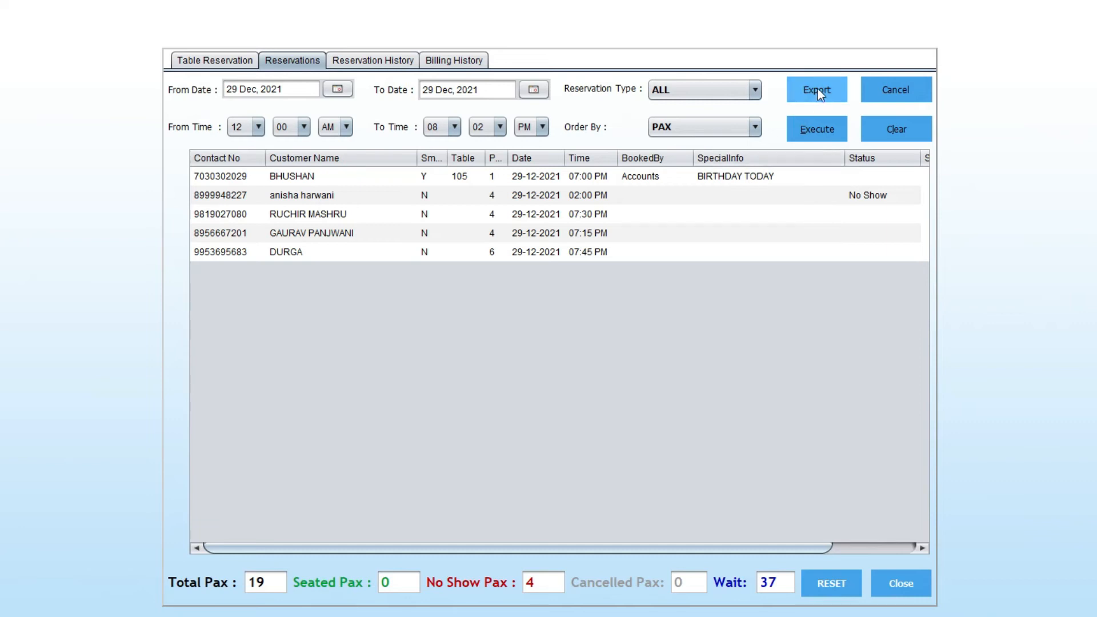
Export the reservations to TableReservation.xls and reload the filtered list with Execute.
left_click(815, 89)
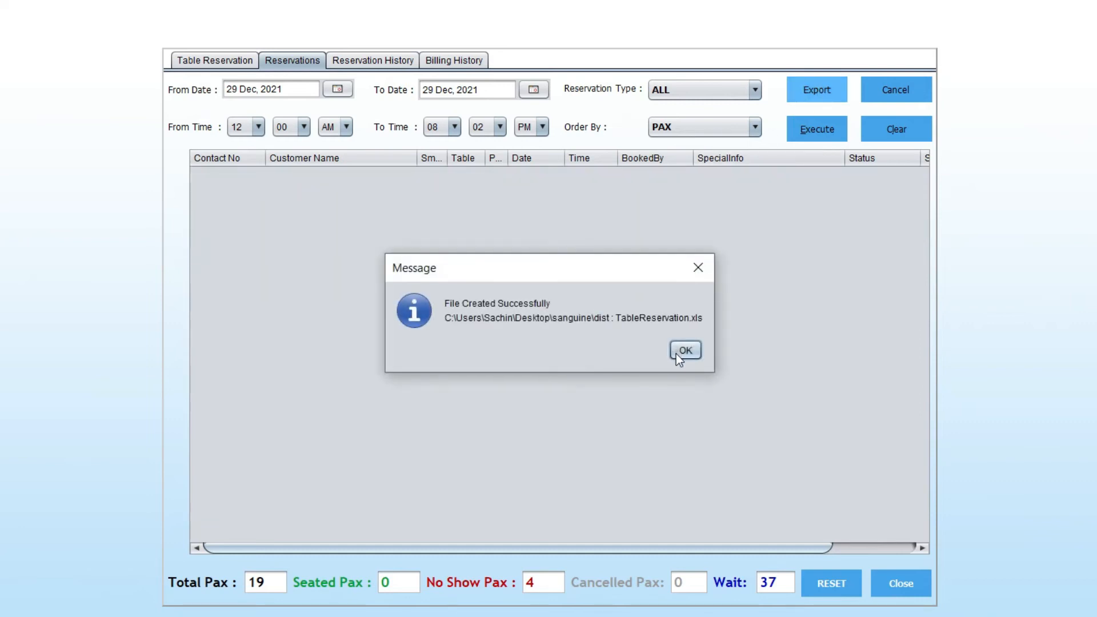
left_click(684, 349)
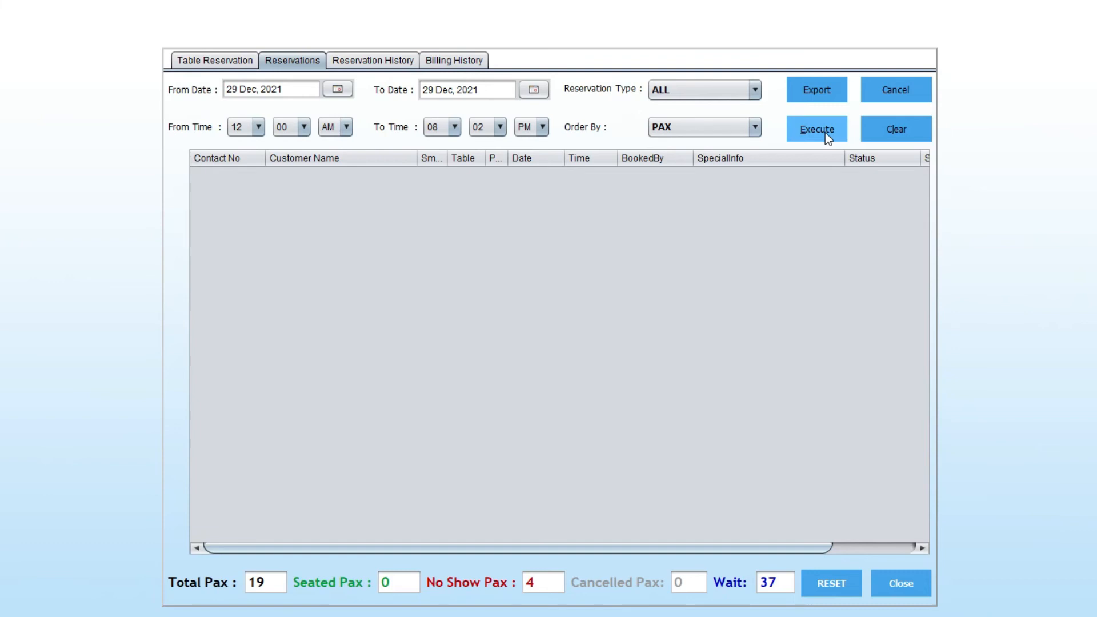
left_click(816, 129)
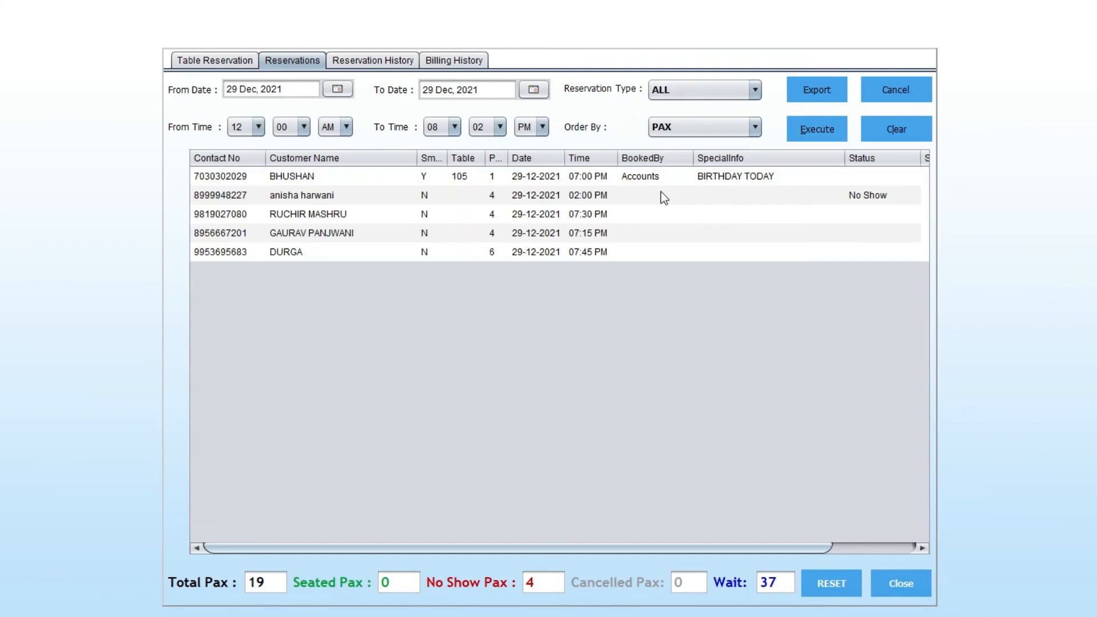
mouse_move(470, 181)
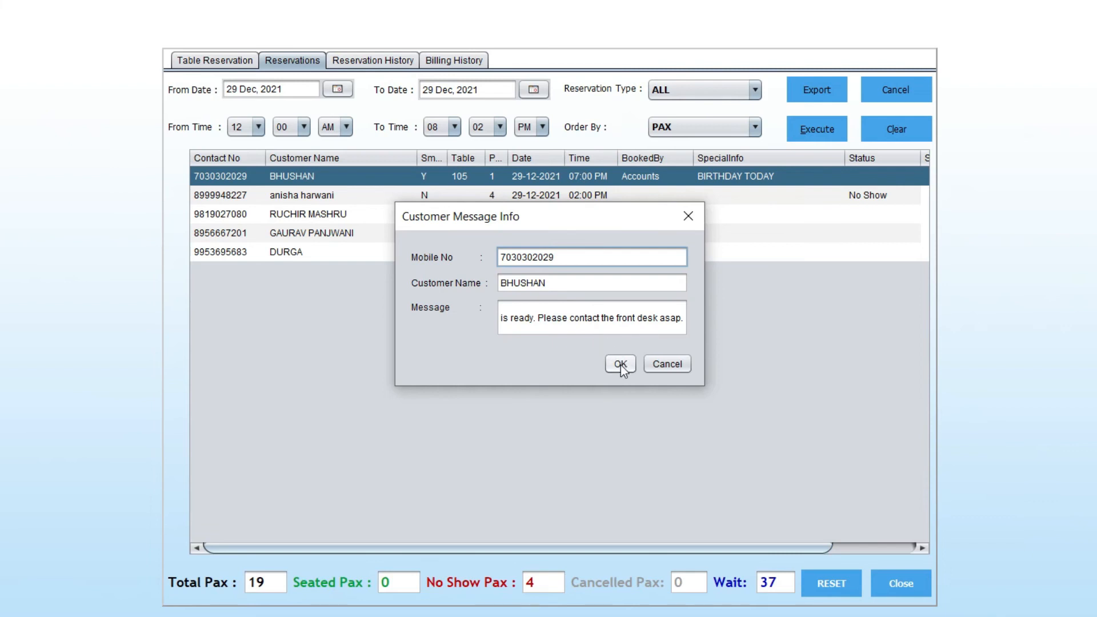
Send the table-ready, contact-front-desk message to the table 105 customer.
left_click(618, 363)
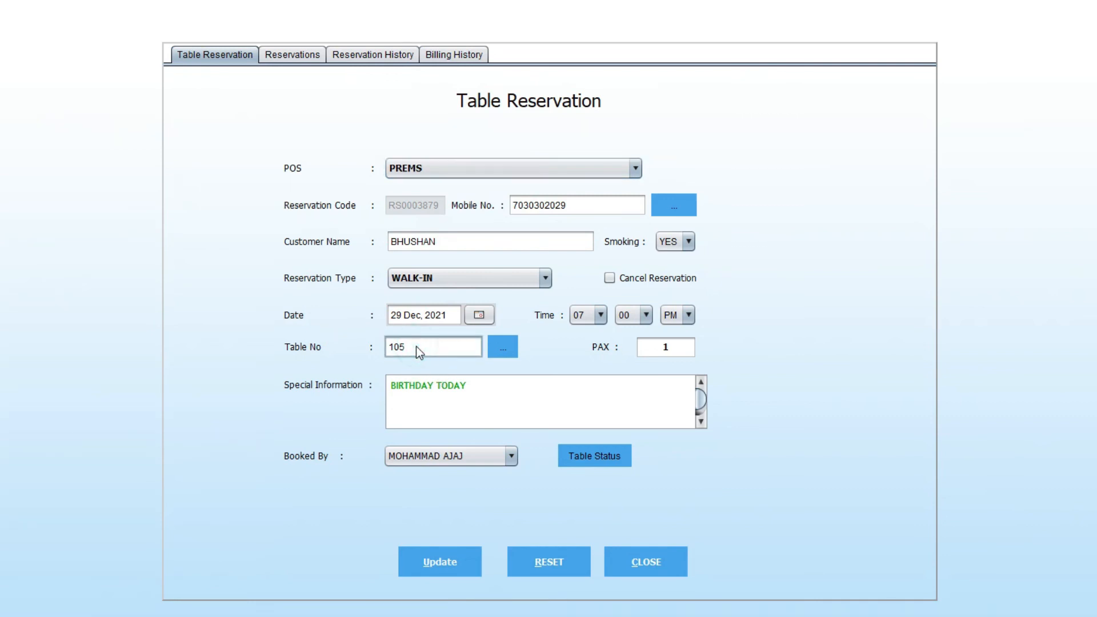
Browse the table search list beside Table No and close it again.
left_click(502, 346)
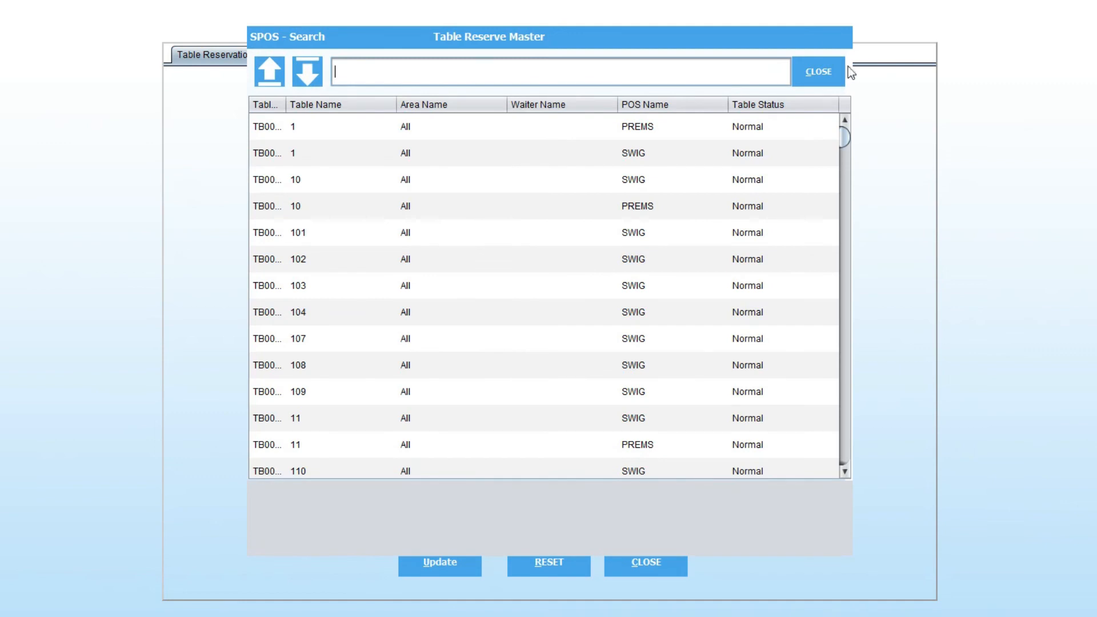
left_click(816, 71)
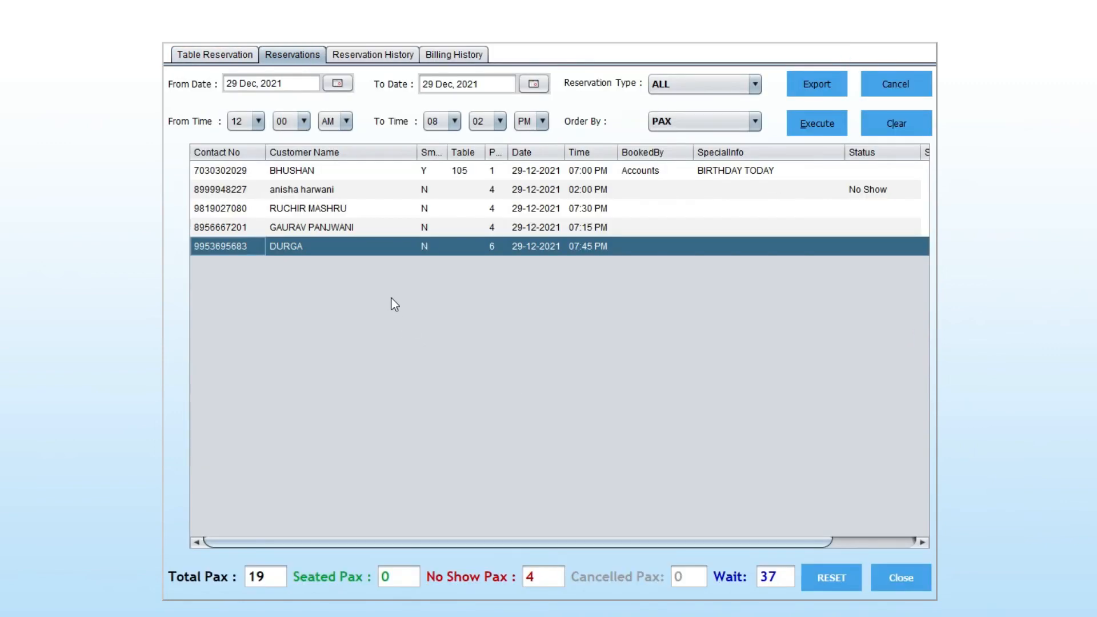
Review BHUSHAN's reservation history and the ten-booking list, then view billing history from 2019 onward.
left_click(372, 55)
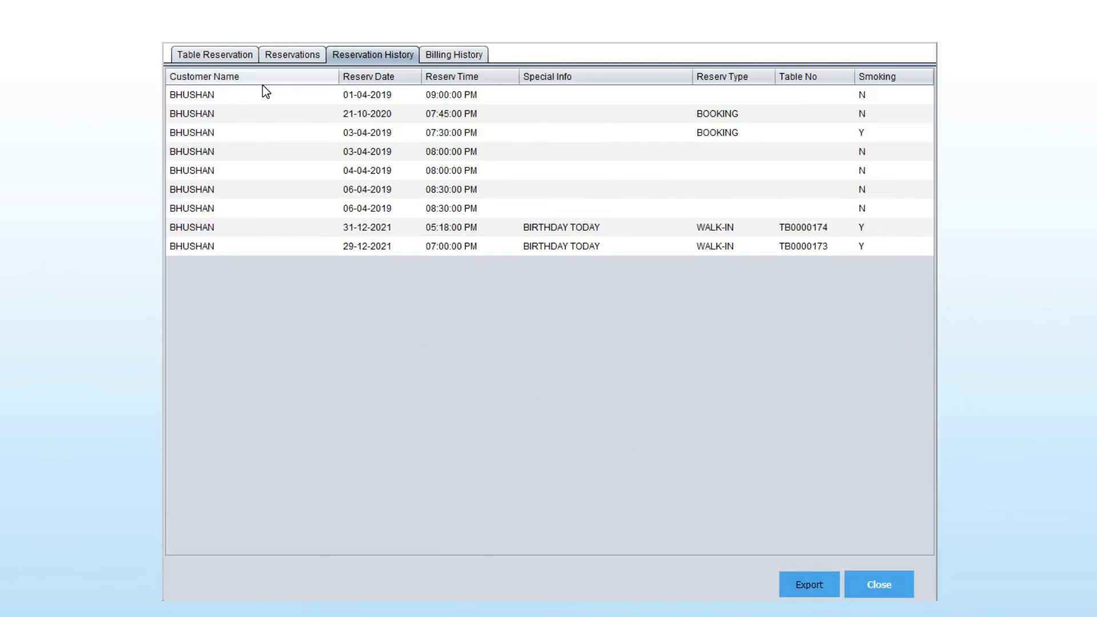
left_click(291, 55)
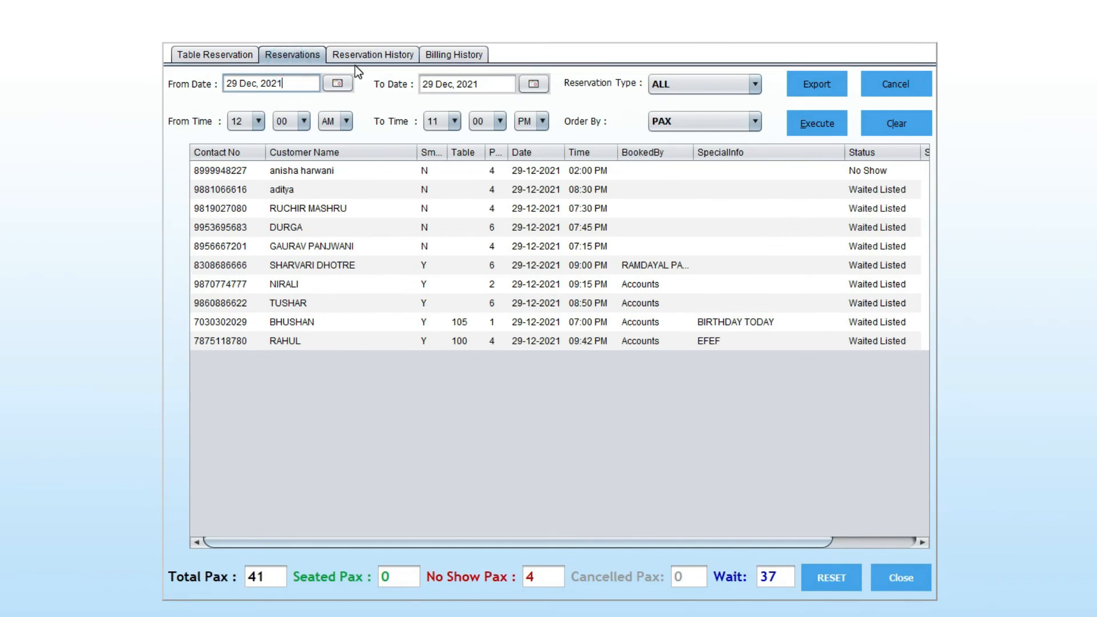
left_click(373, 54)
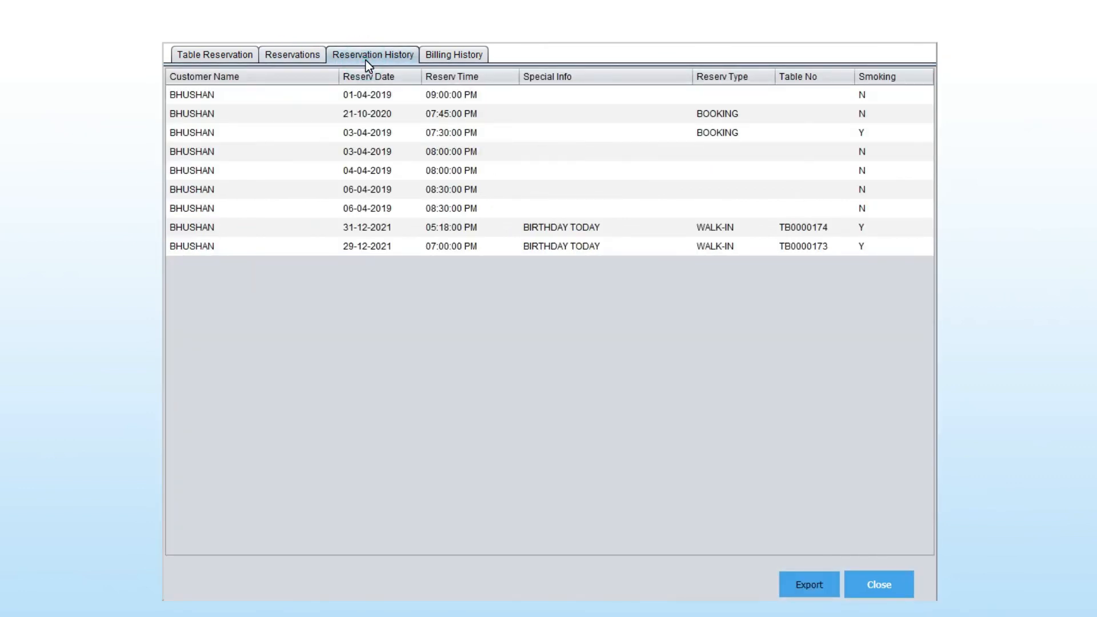
left_click(453, 61)
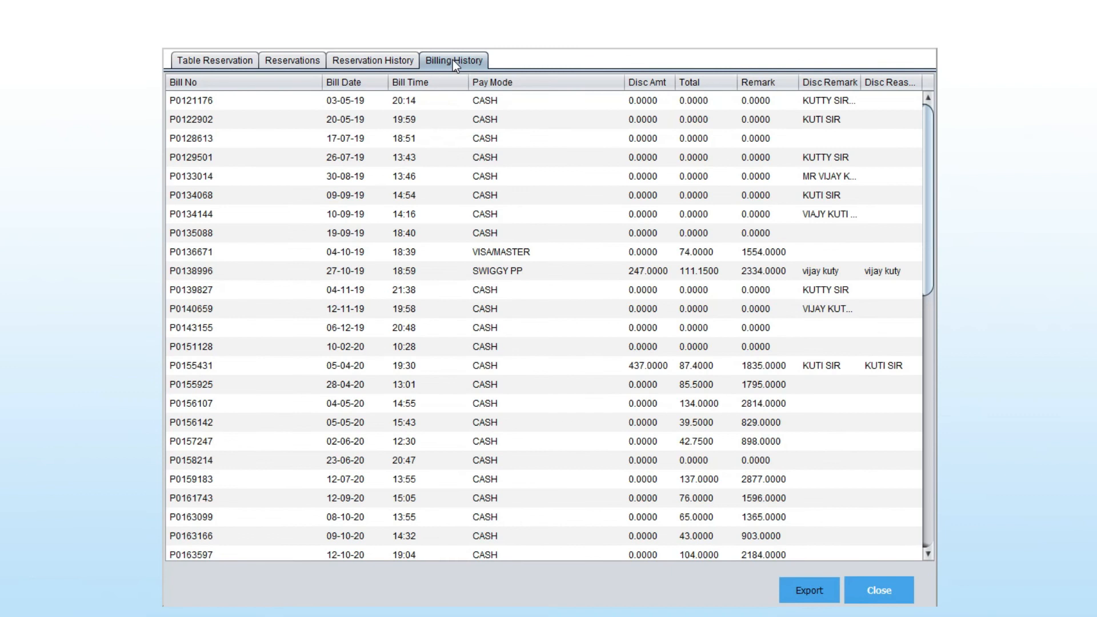